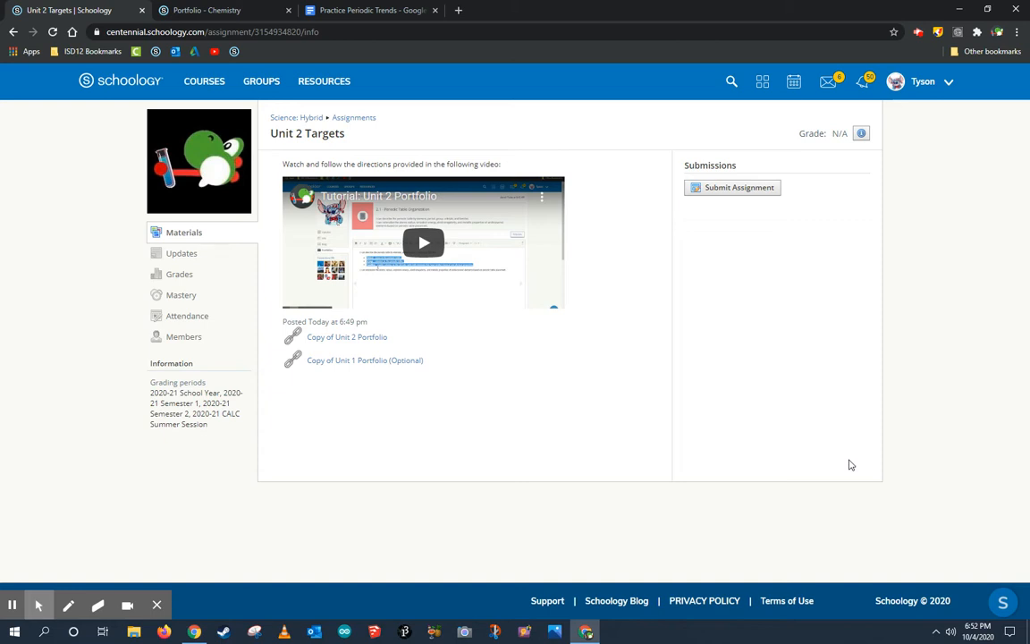
{"action": "mouse_move", "coordinate": [794, 388]}
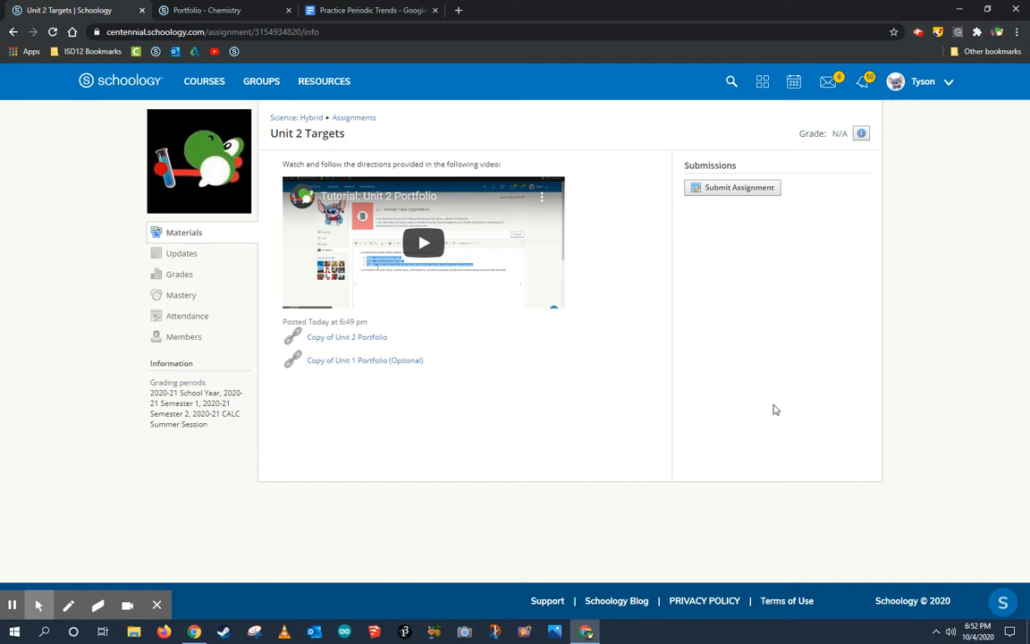
{"action": "mouse_move", "coordinate": [328, 350]}
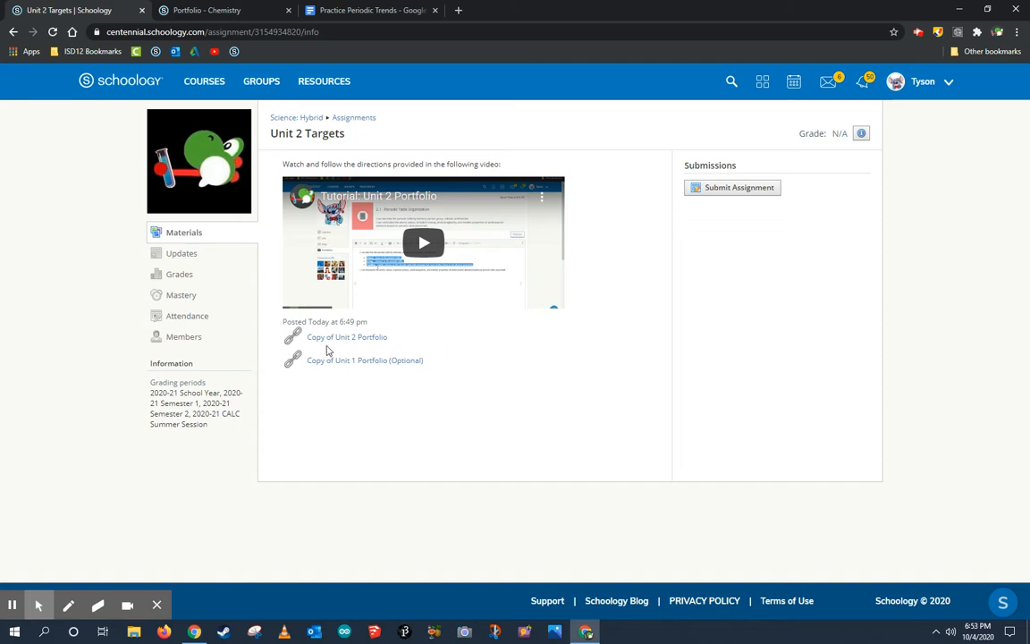
{"action": "mouse_move", "coordinate": [347, 337]}
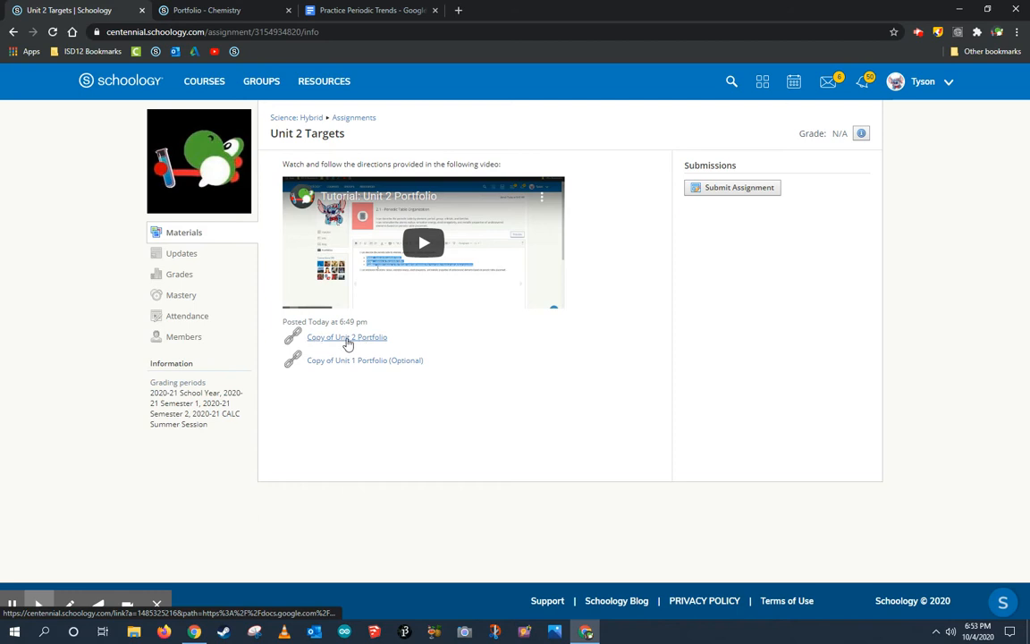
- Open the 'Copy of Unit 2 Portfolio' link attached to the Unit 2 Targets assignment
{"action": "left_click", "coordinate": [346, 337]}
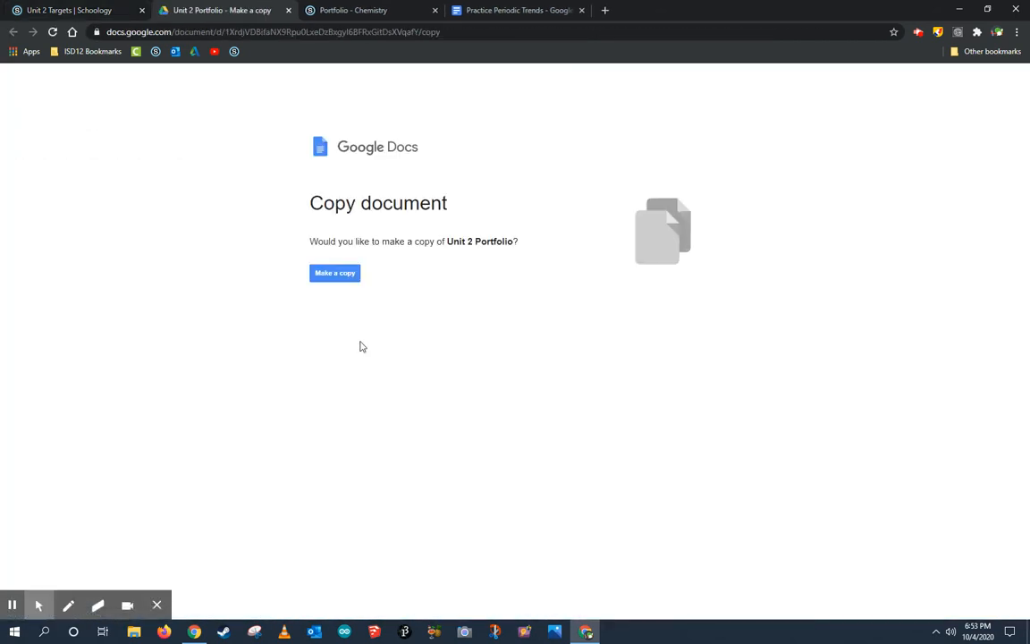
- Make a personal Google Docs copy of the Unit 2 Portfolio template
{"action": "left_click", "coordinate": [335, 273]}
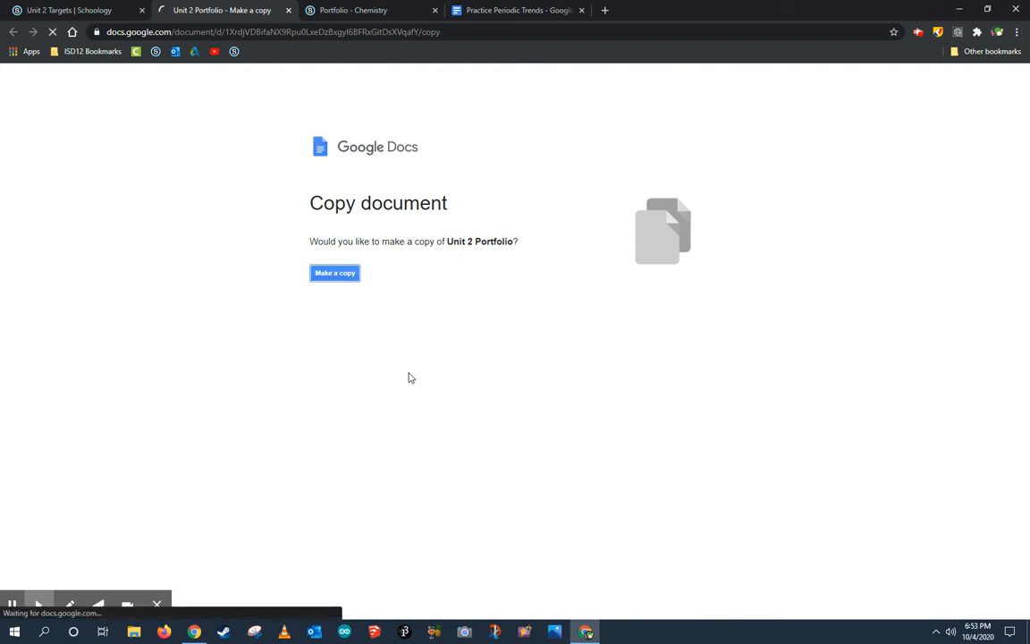
{"action": "left_click", "coordinate": [335, 272]}
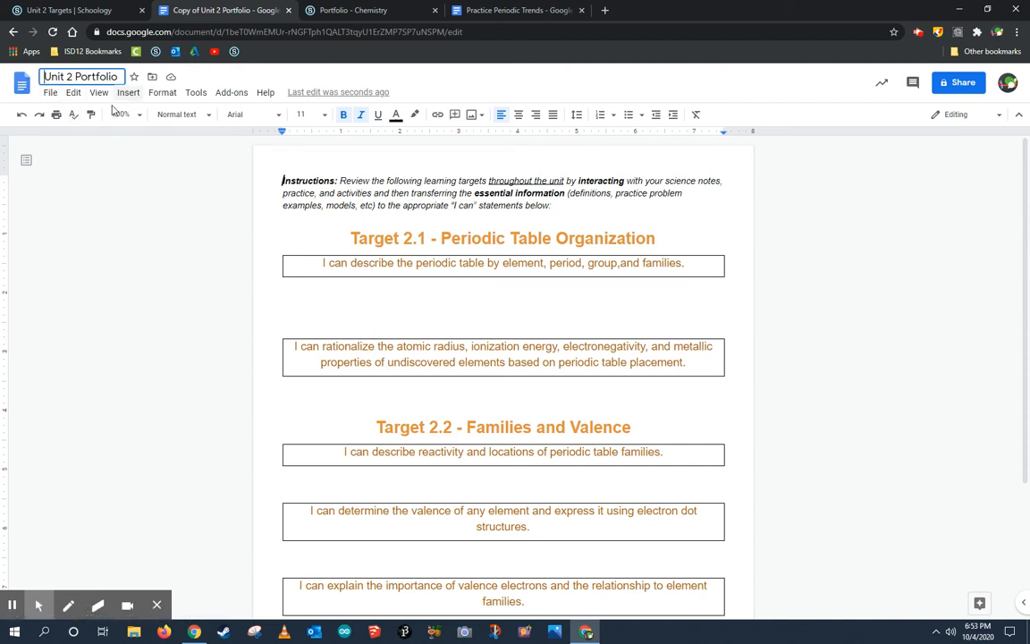
- Commit the 'Unit 2 Portfolio' title and review the Target 2.1 and 2.2 statements
{"action": "left_click", "coordinate": [305, 229]}
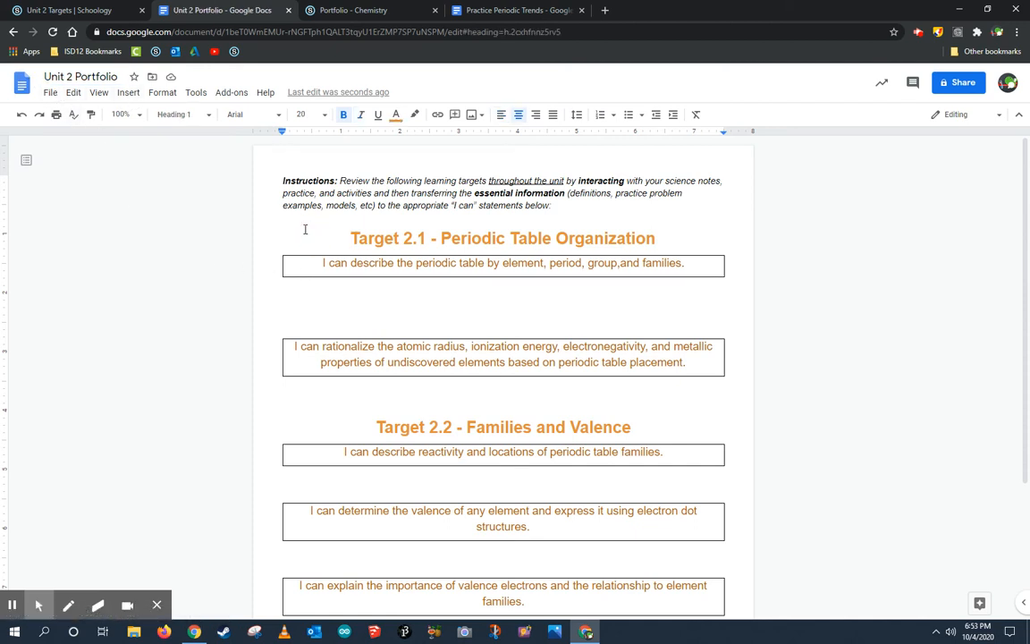
{"action": "mouse_move", "coordinate": [683, 244]}
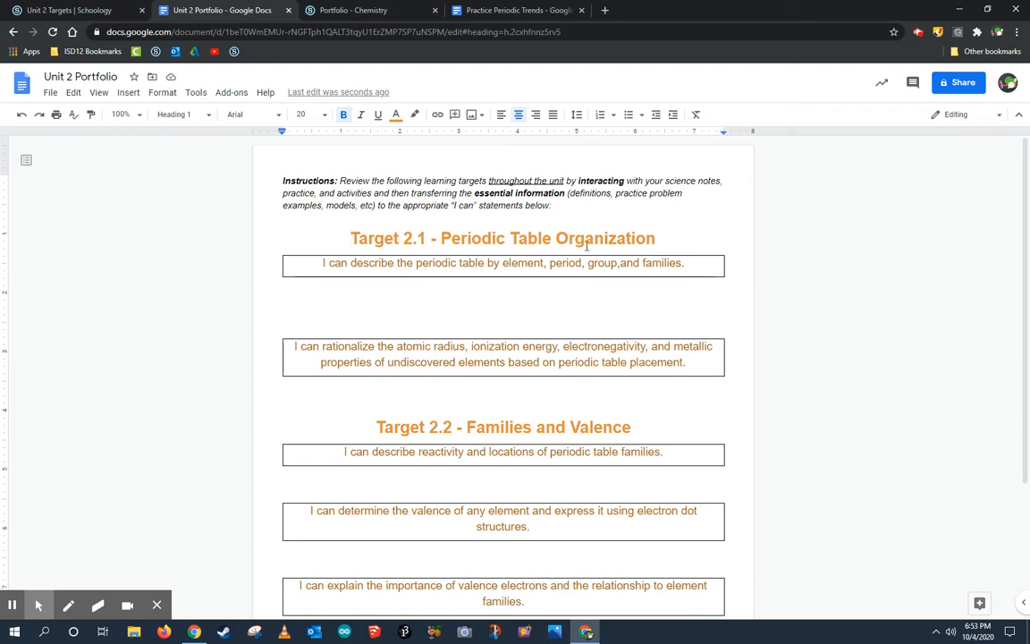
{"action": "mouse_move", "coordinate": [471, 374]}
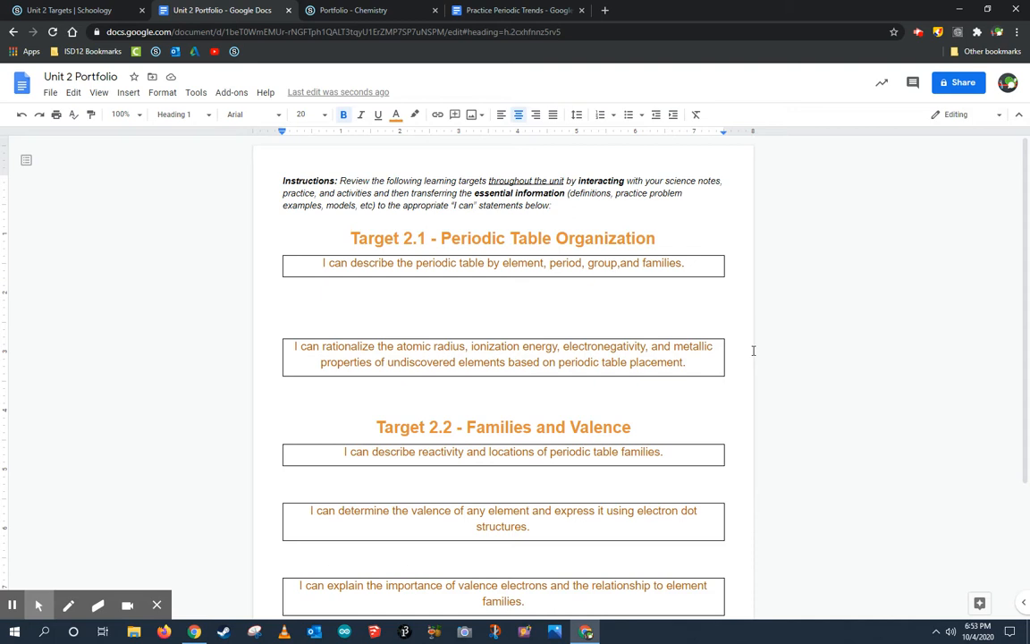
{"action": "mouse_move", "coordinate": [777, 316]}
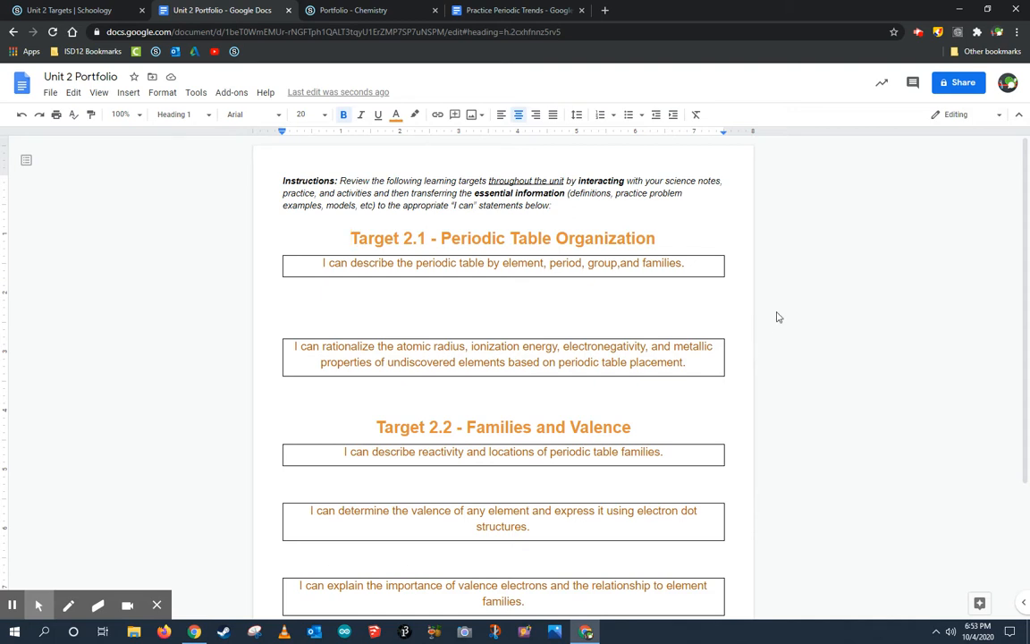
{"action": "scroll", "scroll_direction": "down", "scroll_amount": 3}
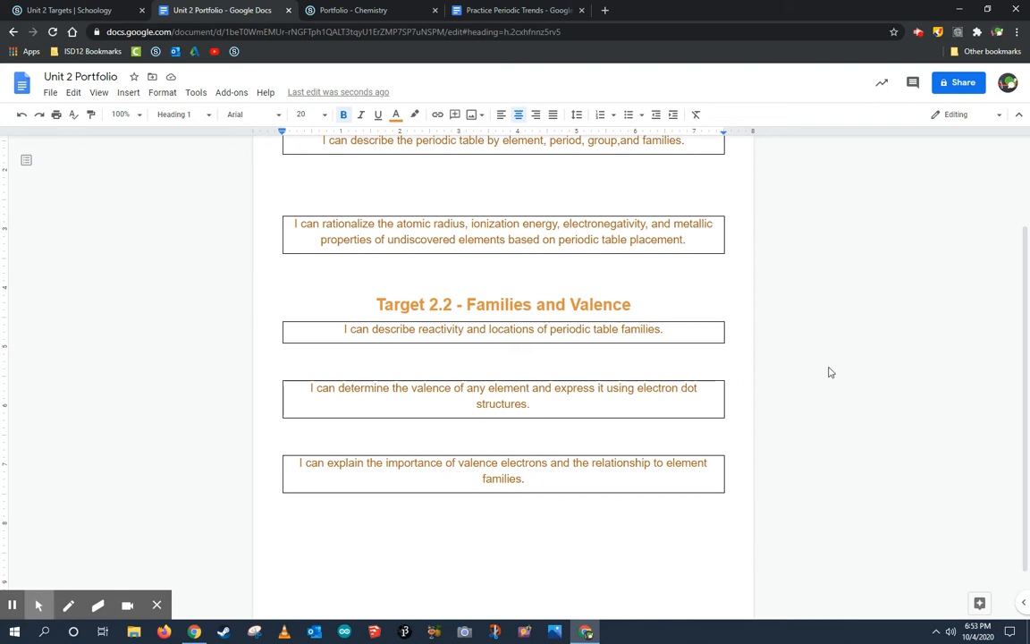
{"action": "scroll", "scroll_direction": "up", "scroll_amount": 3}
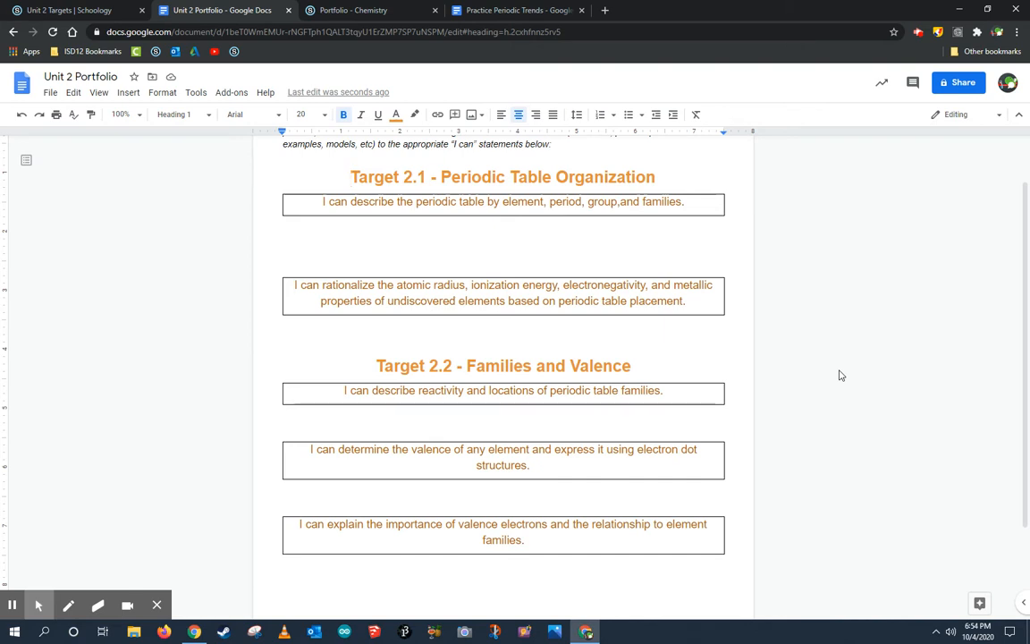
{"action": "mouse_move", "coordinate": [885, 381]}
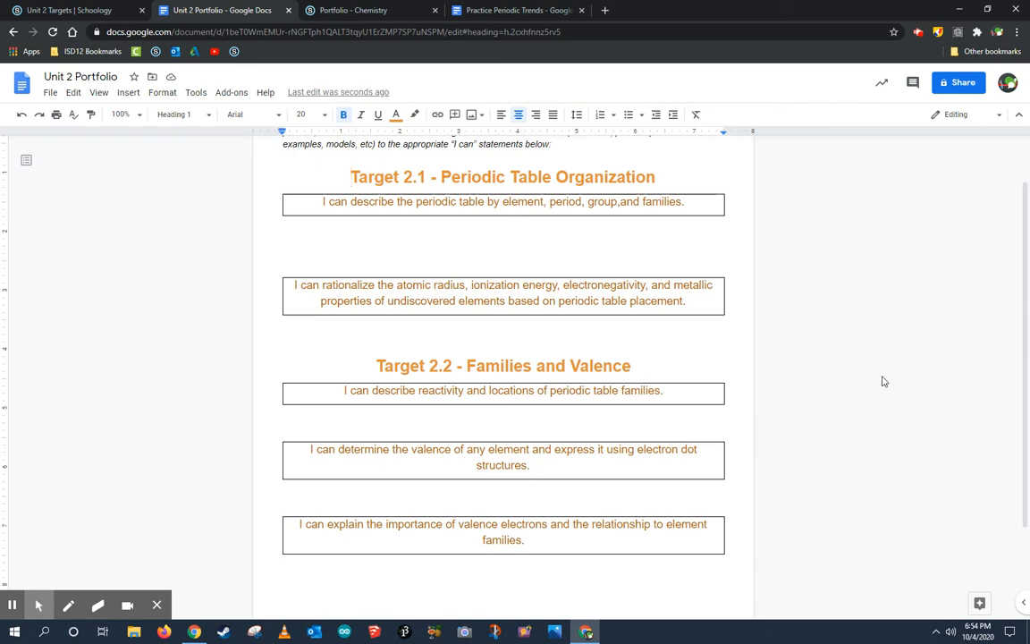
{"action": "mouse_move", "coordinate": [857, 364]}
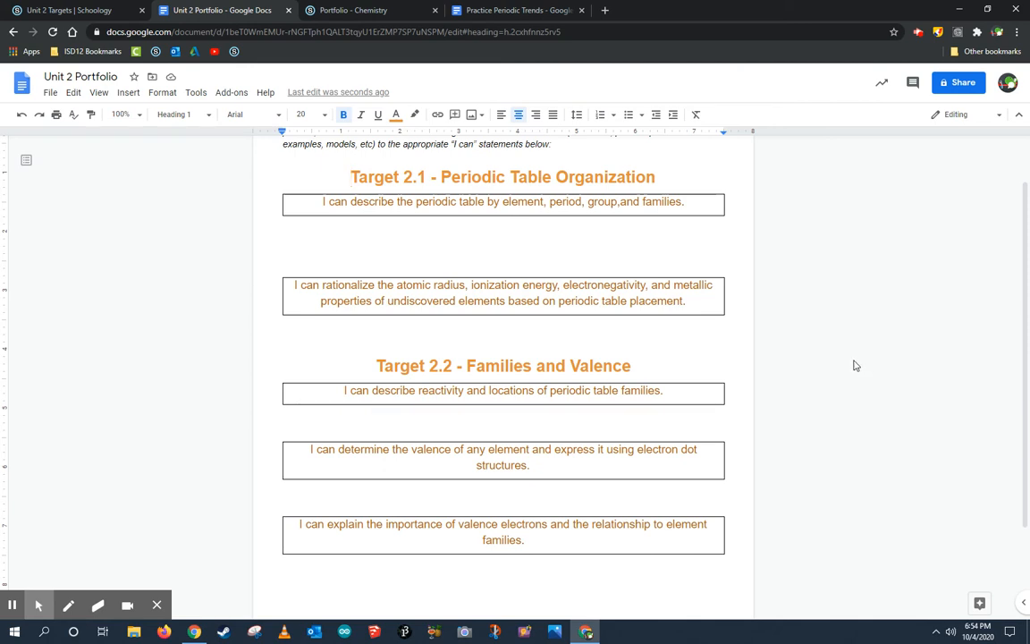
{"action": "mouse_move", "coordinate": [817, 382]}
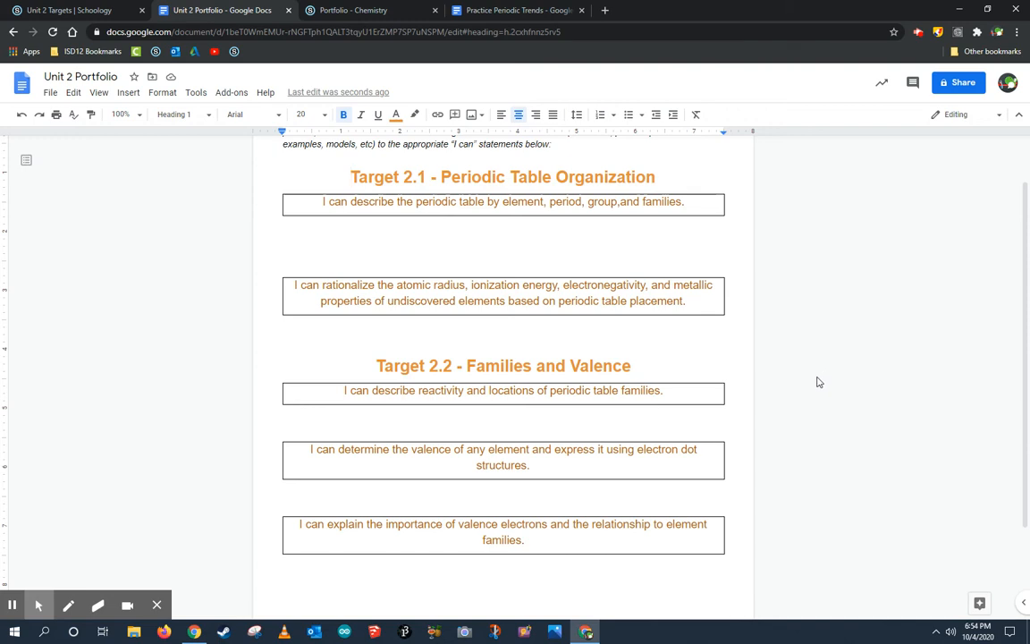
{"action": "mouse_move", "coordinate": [814, 389]}
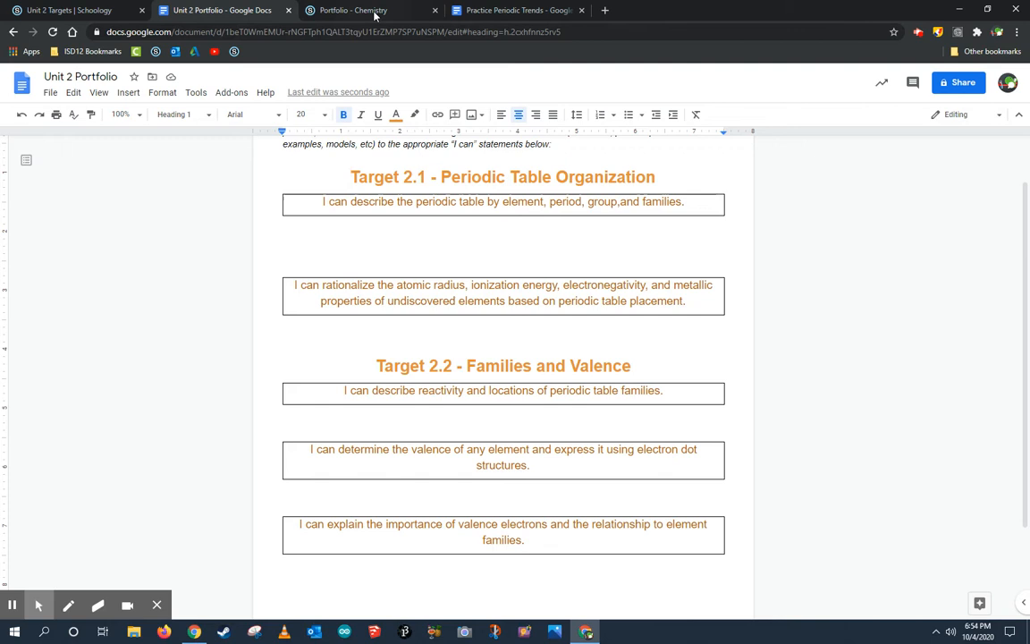
- Copy the Period, Group and Families notes from portfolio item 2.1 under Target 2.1's first statement
{"action": "left_click", "coordinate": [358, 10]}
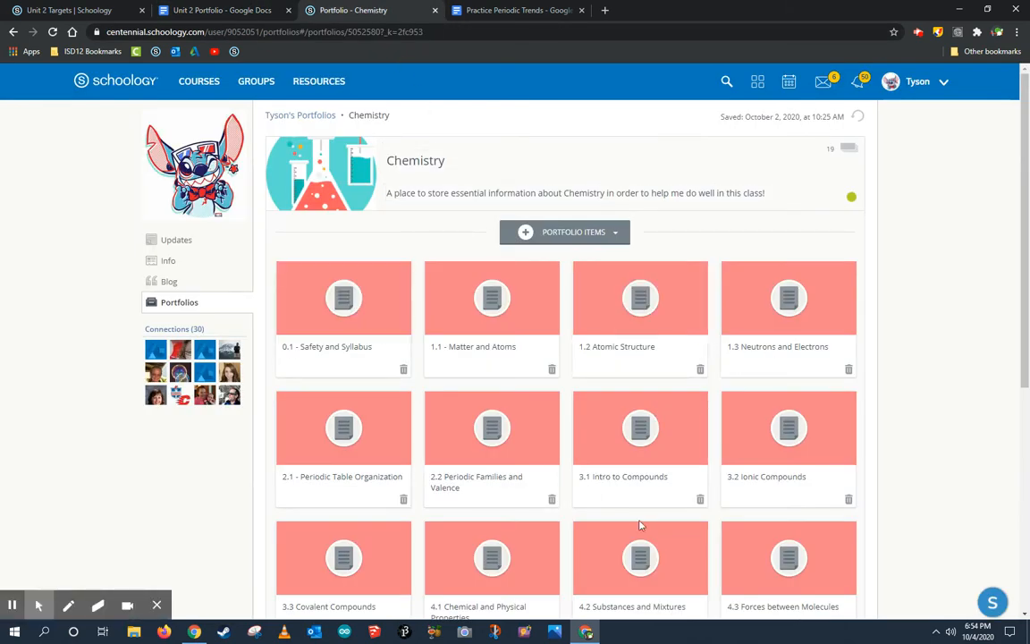
{"action": "mouse_move", "coordinate": [343, 428]}
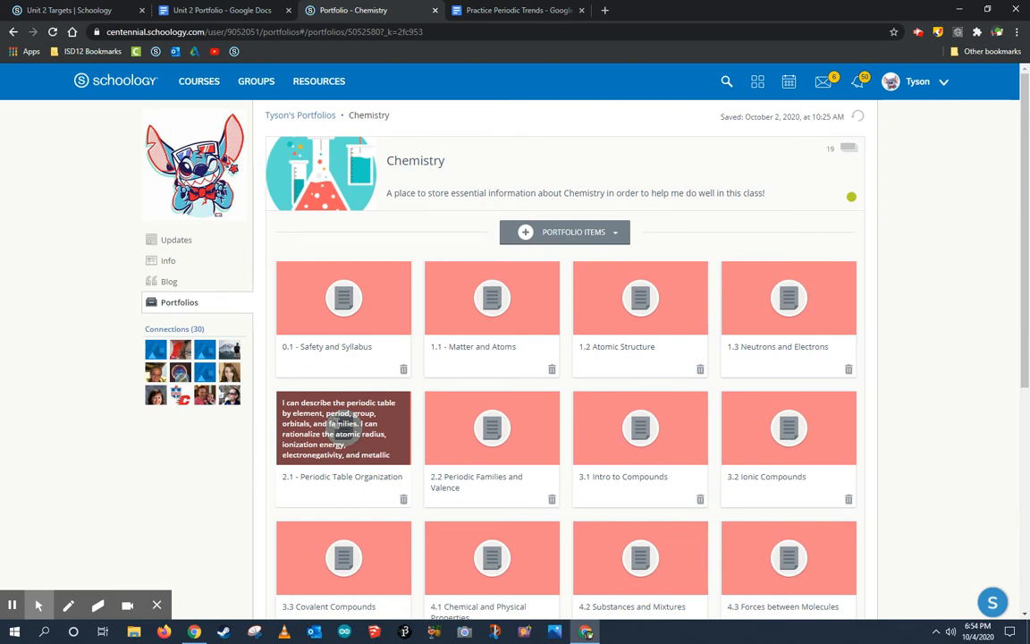
{"action": "left_click", "coordinate": [343, 427]}
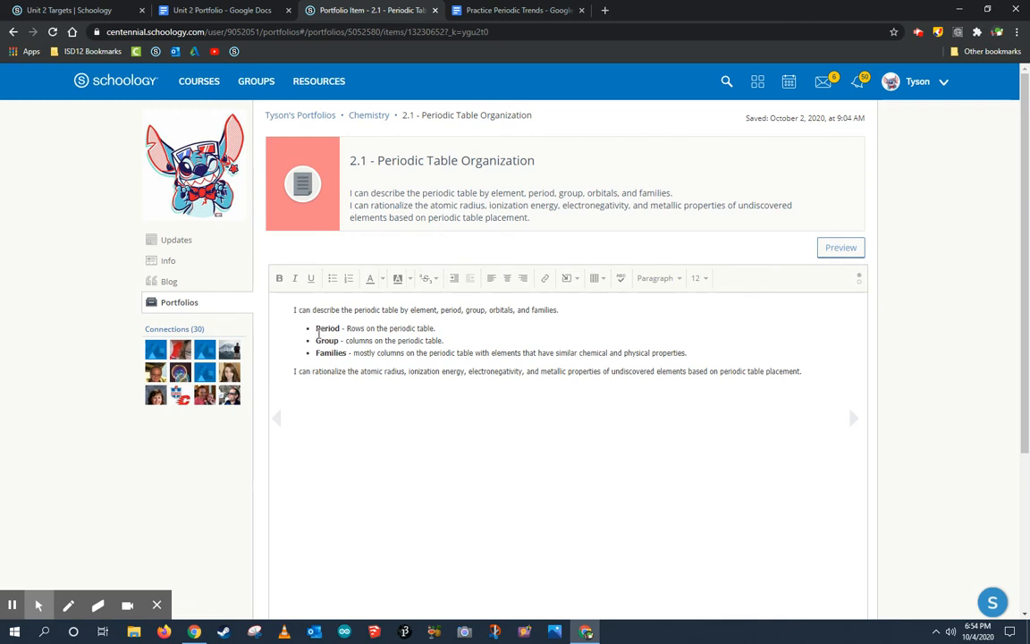
{"action": "left_click_drag", "start_coordinate": [315, 328], "coordinate": [692, 372]}
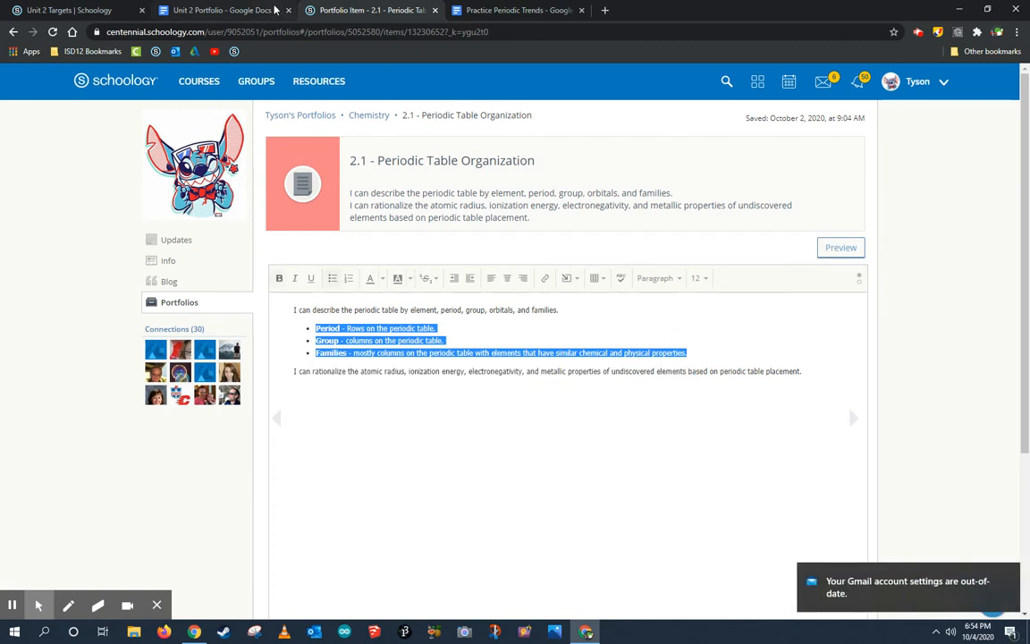
{"action": "left_click", "coordinate": [221, 9]}
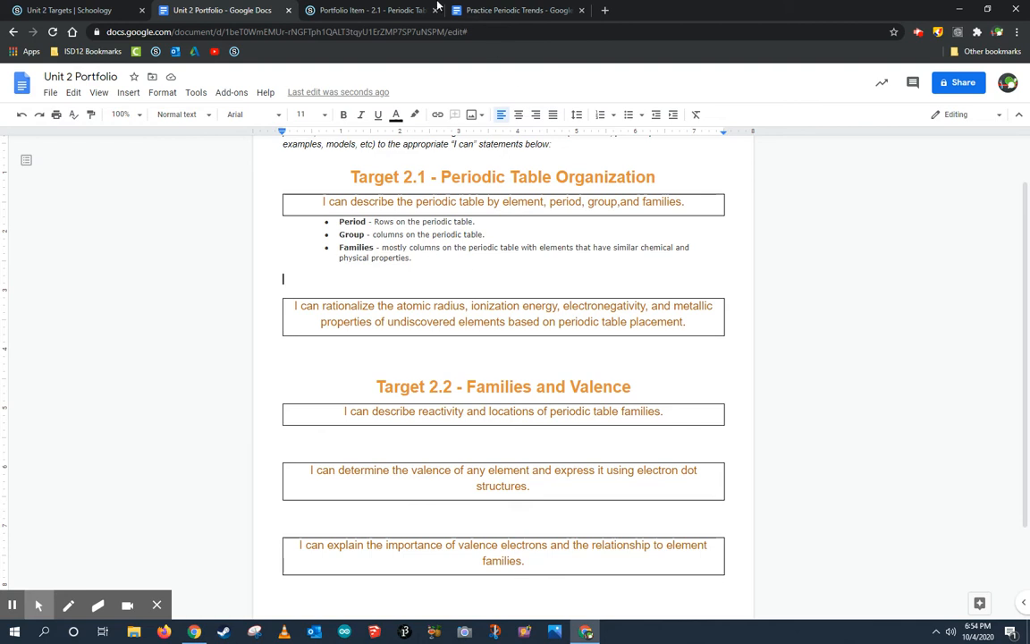
{"action": "left_click", "coordinate": [517, 10]}
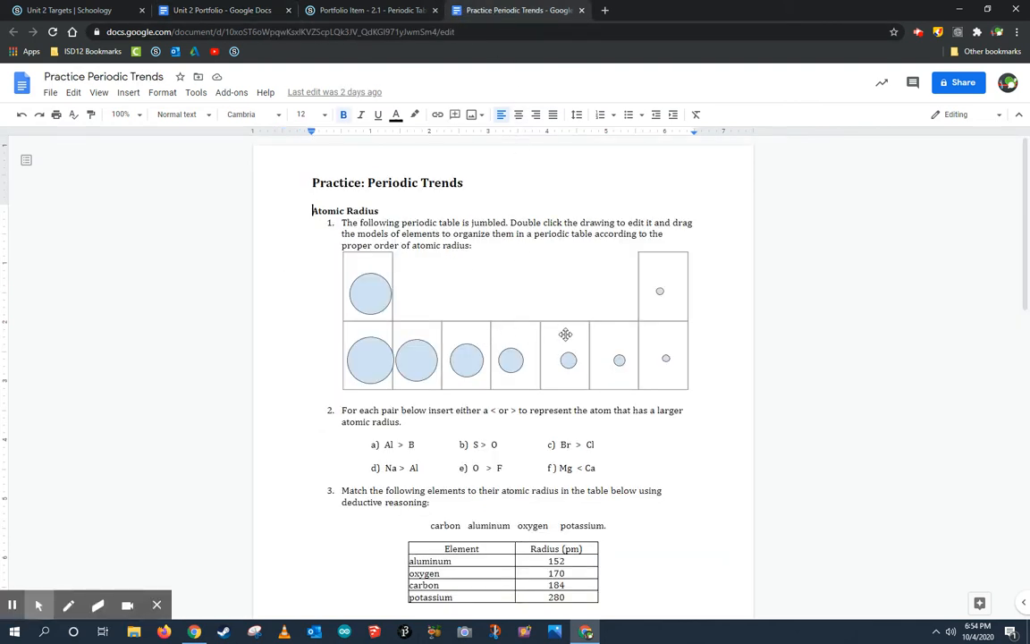
- Copy the atomic radius periodic table drawing from Practice Periodic Trends into the portfolio
{"action": "left_click", "coordinate": [565, 335]}
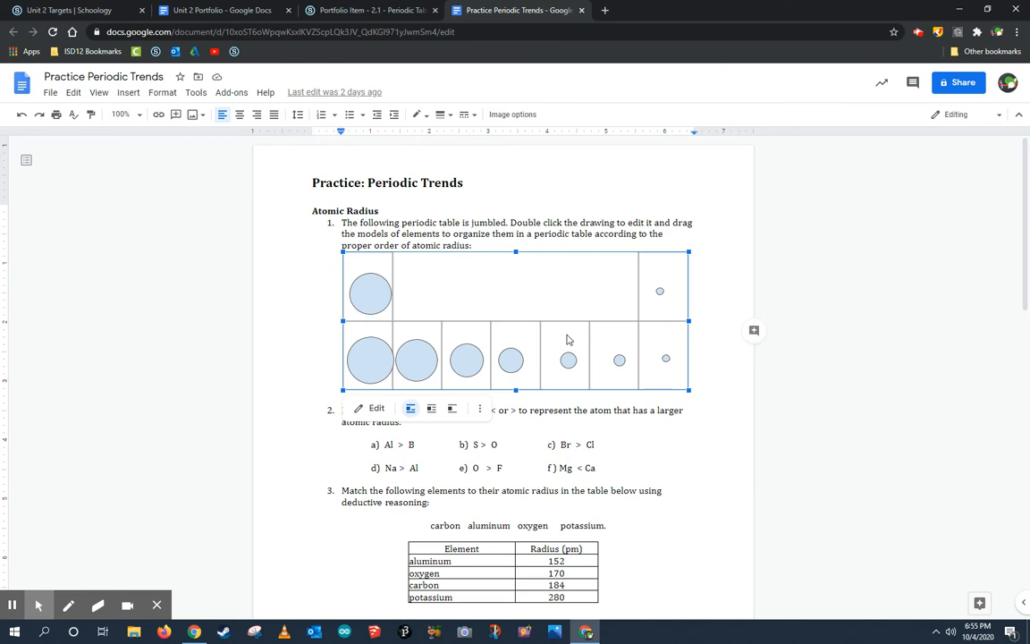
{"action": "mouse_move", "coordinate": [566, 342]}
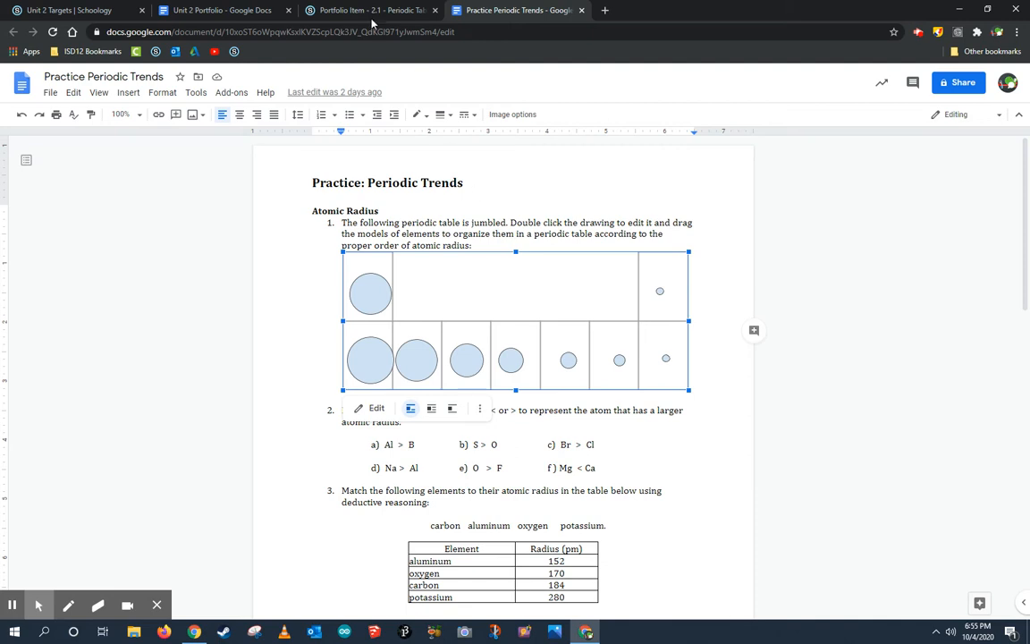
{"action": "mouse_move", "coordinate": [367, 10]}
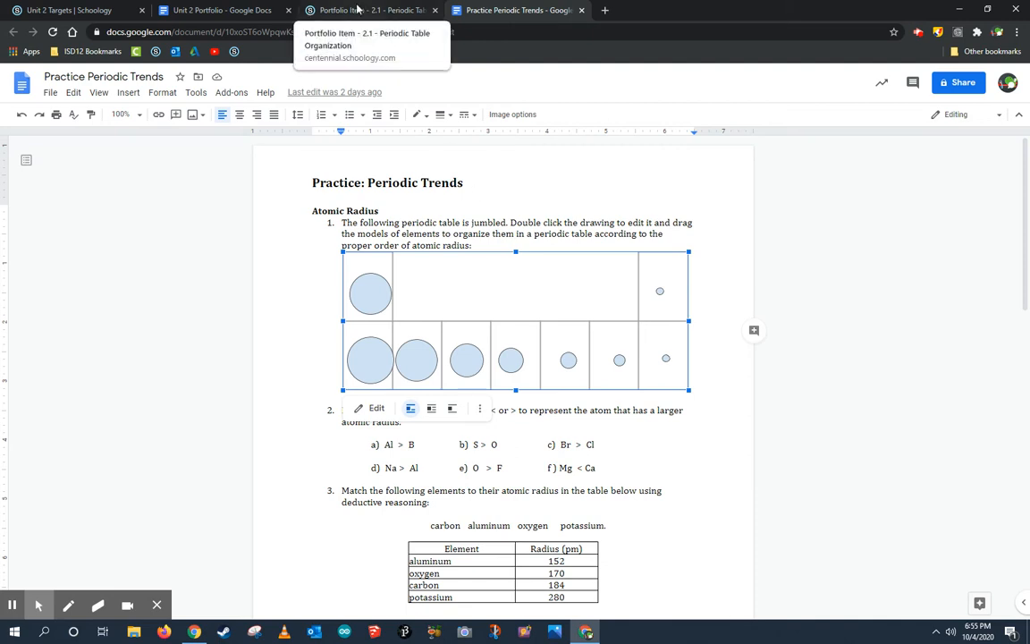
{"action": "left_click", "coordinate": [367, 10]}
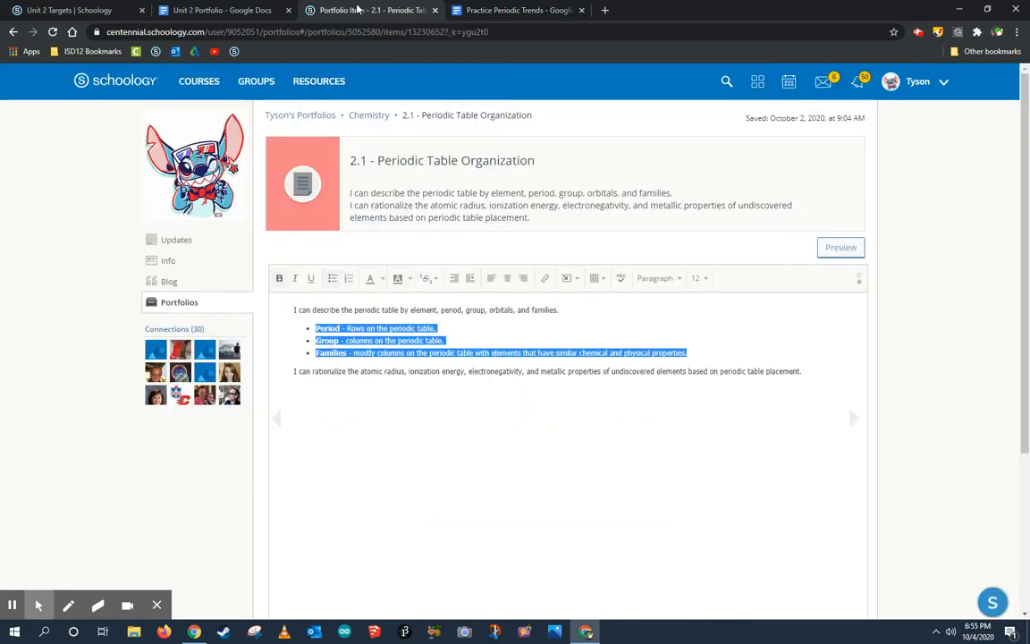
{"action": "left_click", "coordinate": [221, 10]}
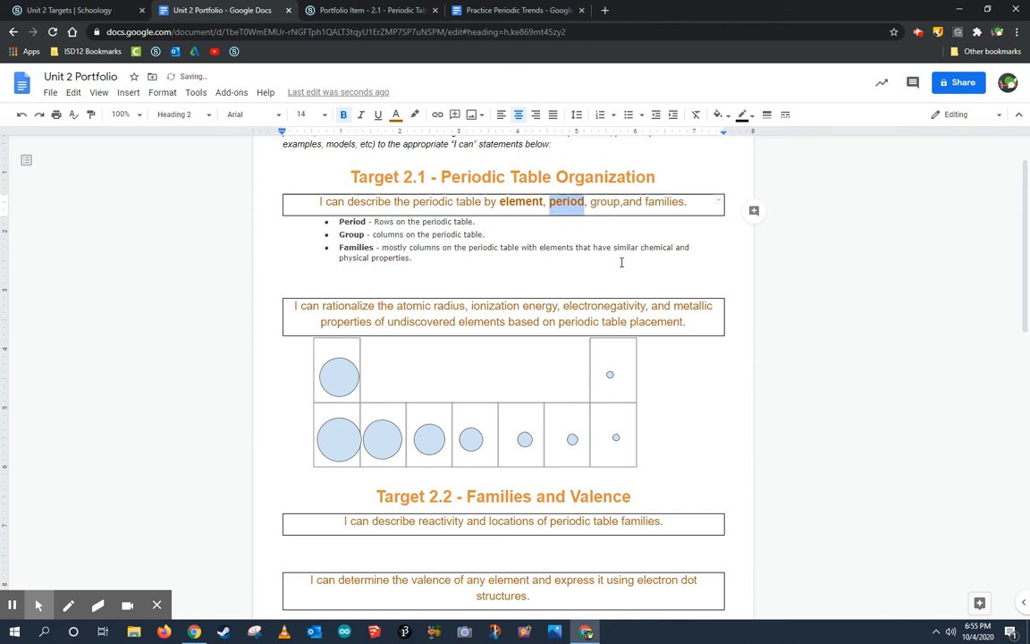
{"action": "left_click", "coordinate": [475, 403]}
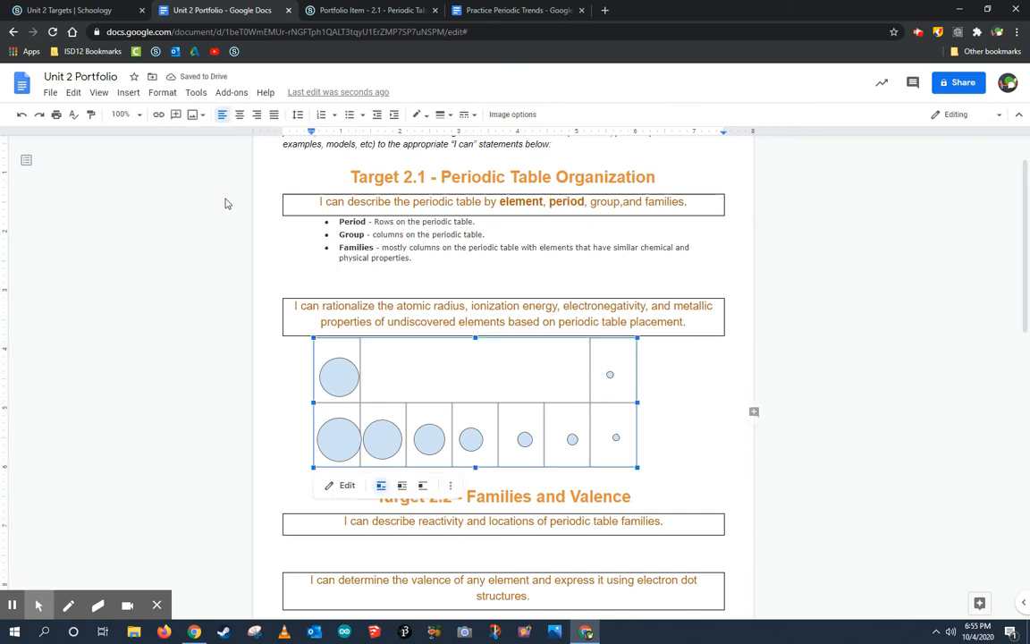
{"action": "left_click", "coordinate": [128, 92]}
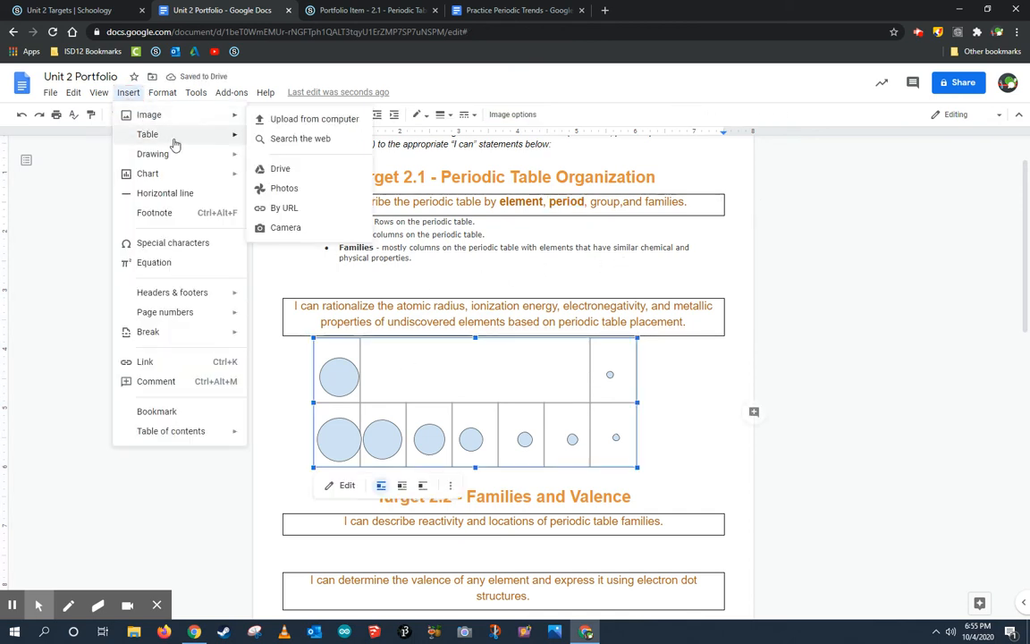
{"action": "left_click", "coordinate": [147, 174]}
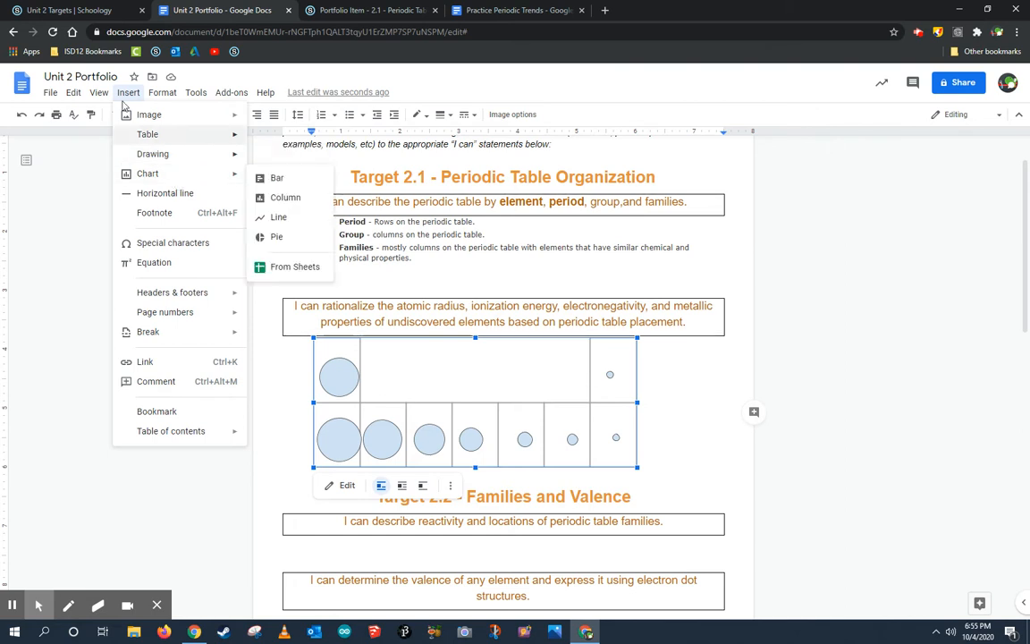
{"action": "left_click", "coordinate": [536, 400]}
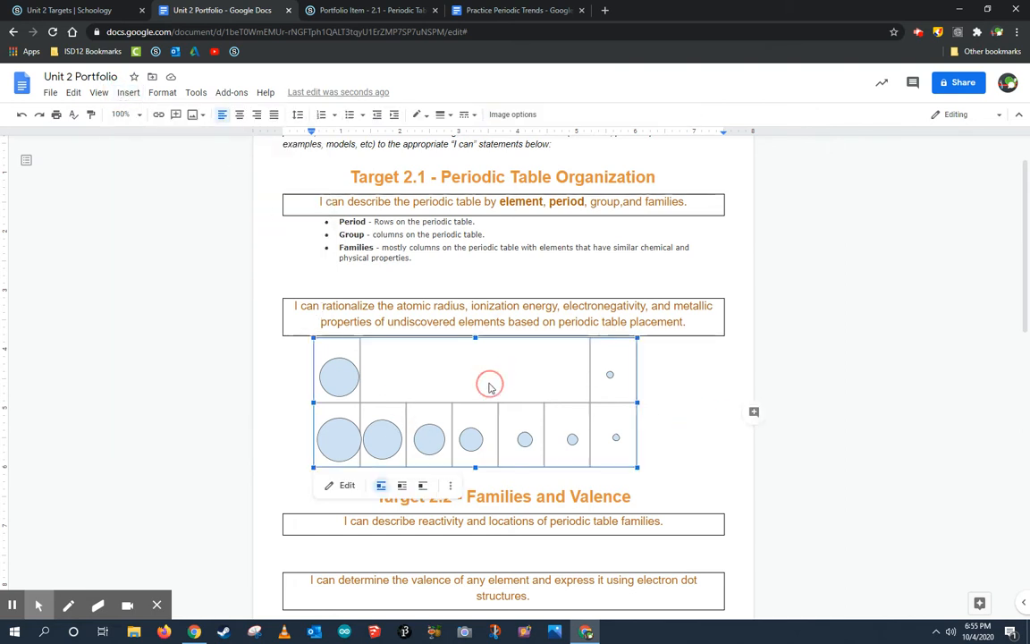
- Add an 'Atomic Radius Trend' text box to the drawing's empty top area and save
{"action": "double_click", "coordinate": [475, 402]}
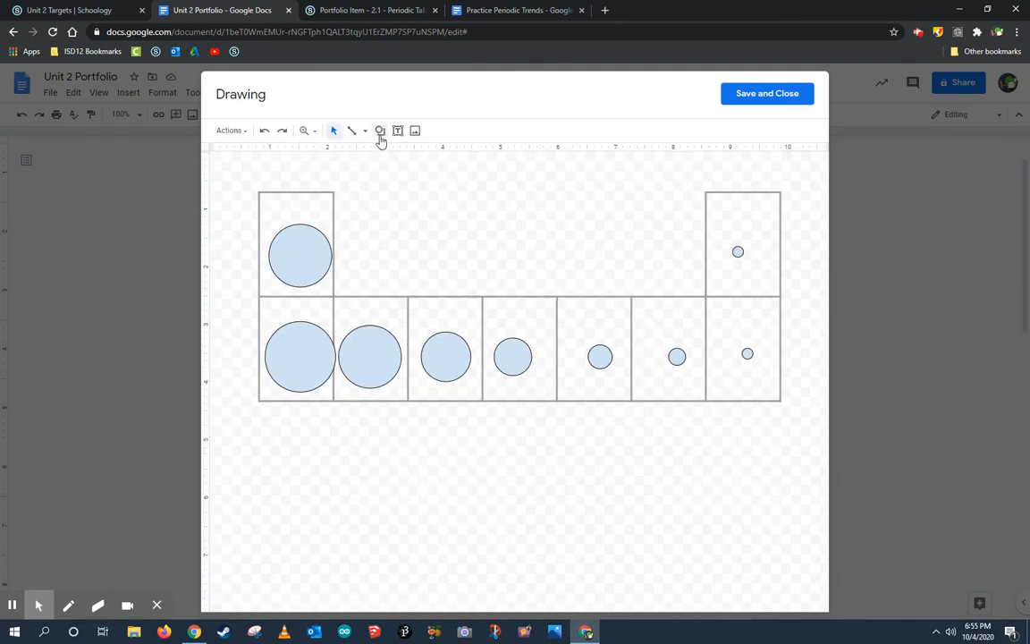
{"action": "left_click_drag", "start_coordinate": [380, 201], "coordinate": [621, 273]}
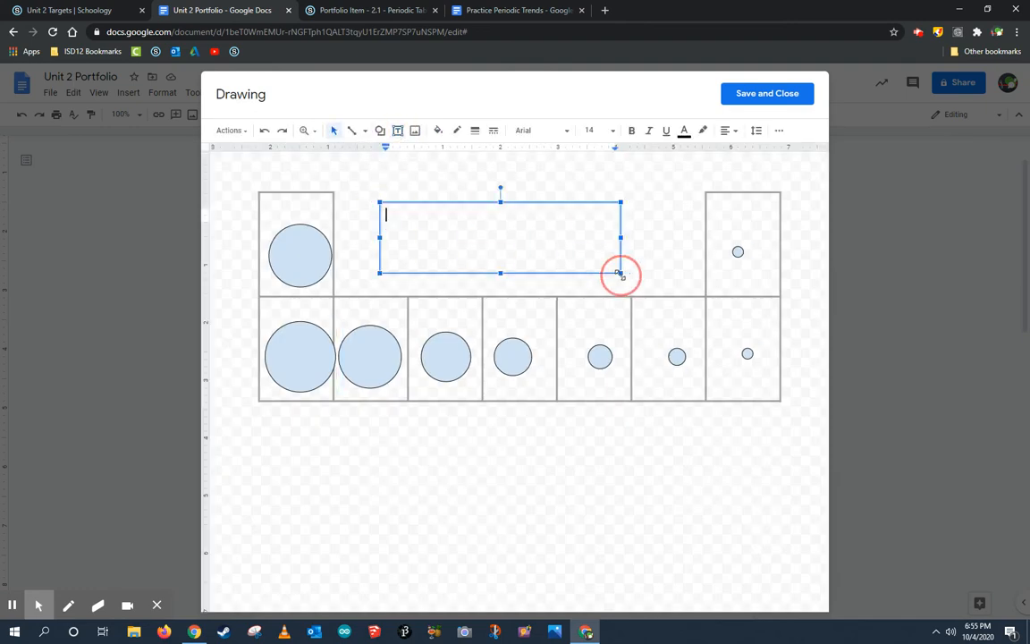
{"action": "type", "text": "Atomic Radiu"}
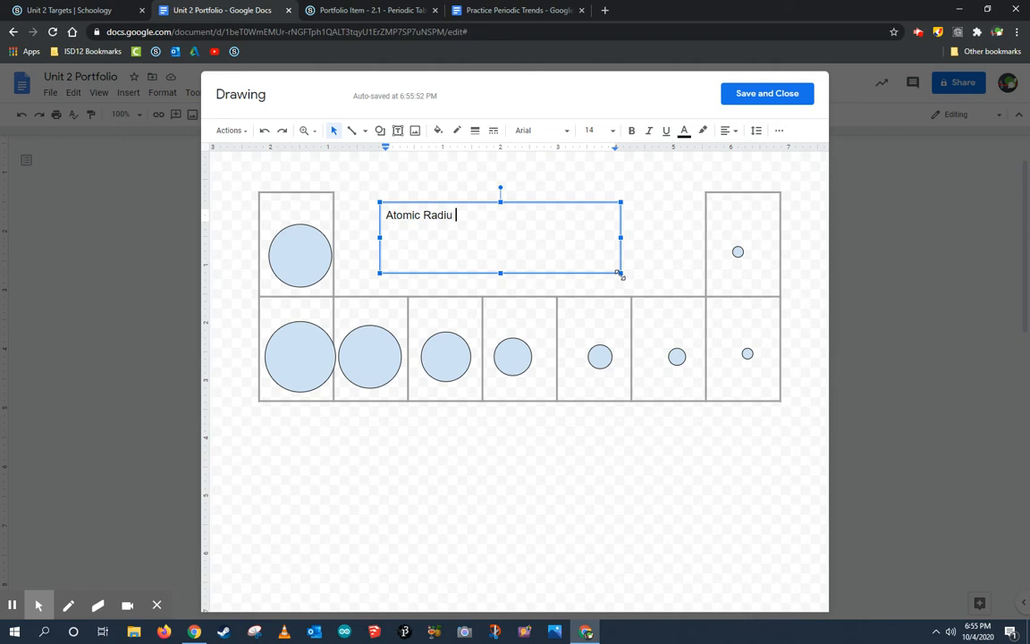
{"action": "type", "text": "s Trend"}
{"action": "left_click", "coordinate": [599, 131]}
{"action": "type", "text": "31"}
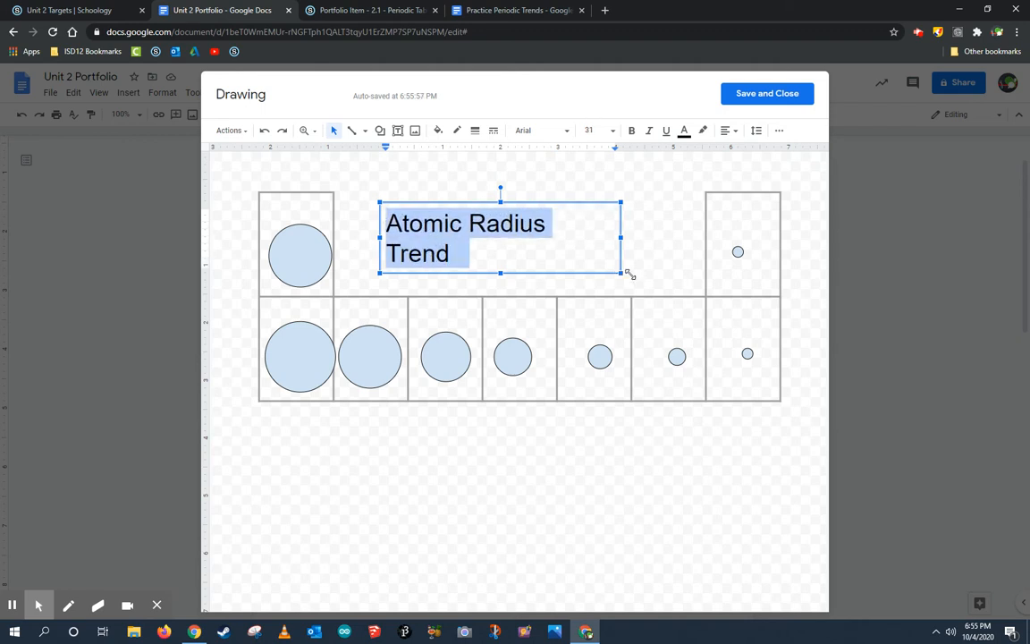
{"action": "left_click", "coordinate": [766, 93]}
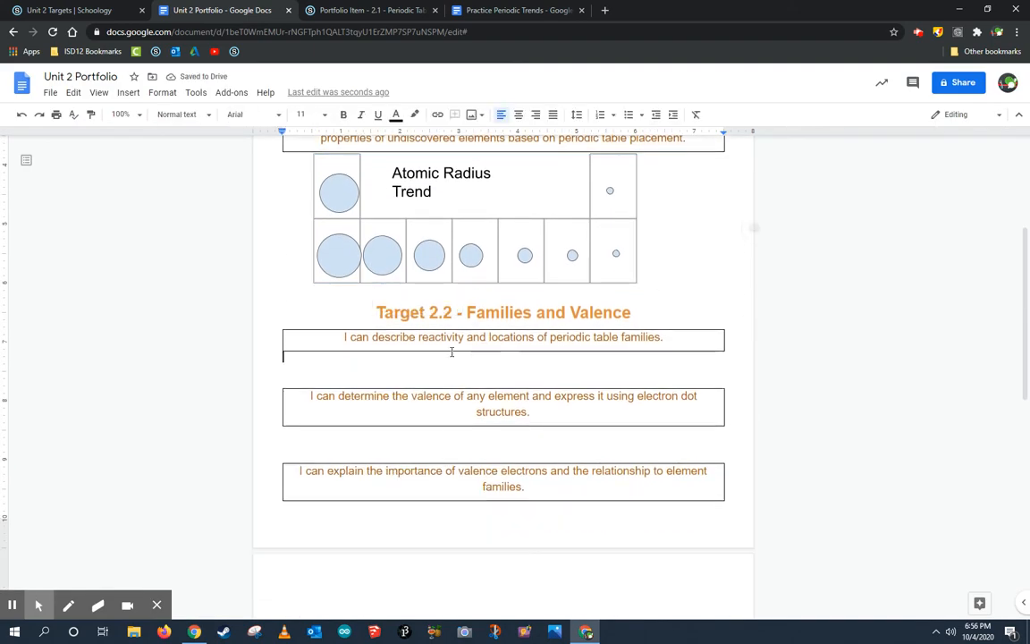
{"action": "mouse_move", "coordinate": [329, 386]}
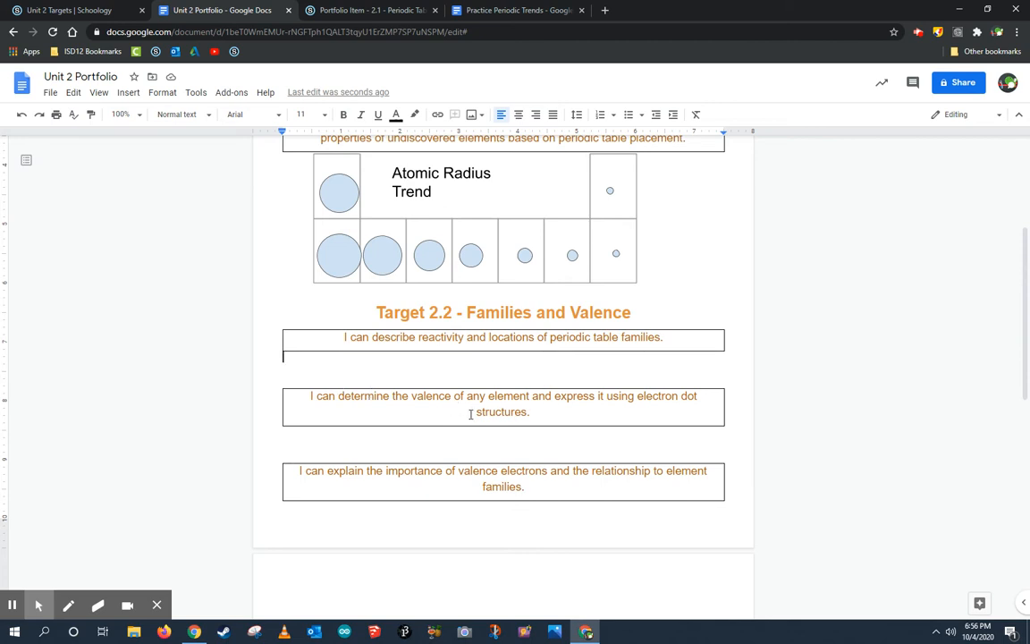
{"action": "mouse_move", "coordinate": [563, 413]}
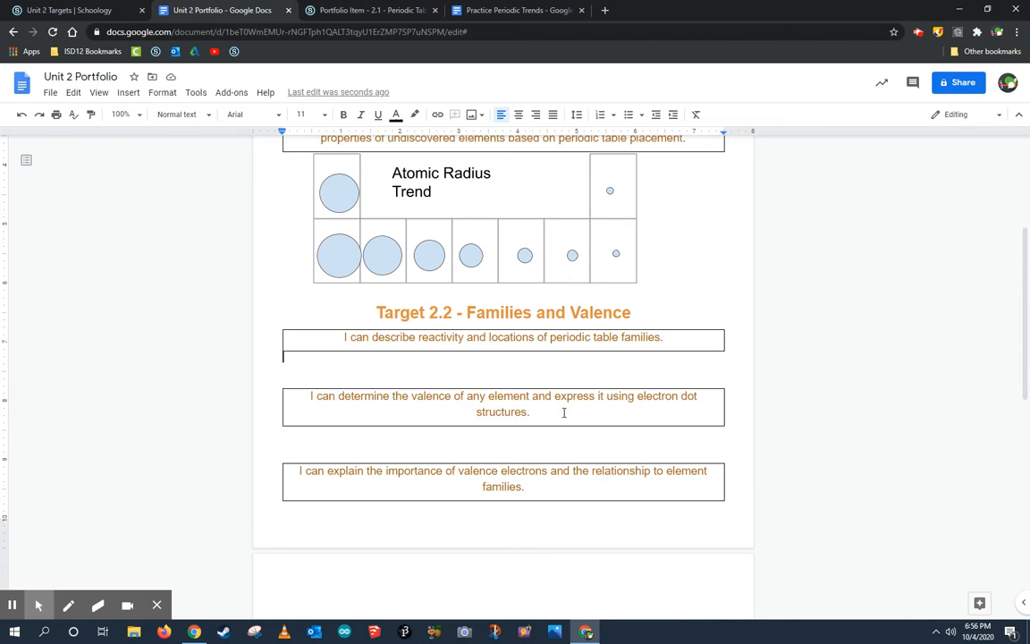
{"action": "mouse_move", "coordinate": [422, 436]}
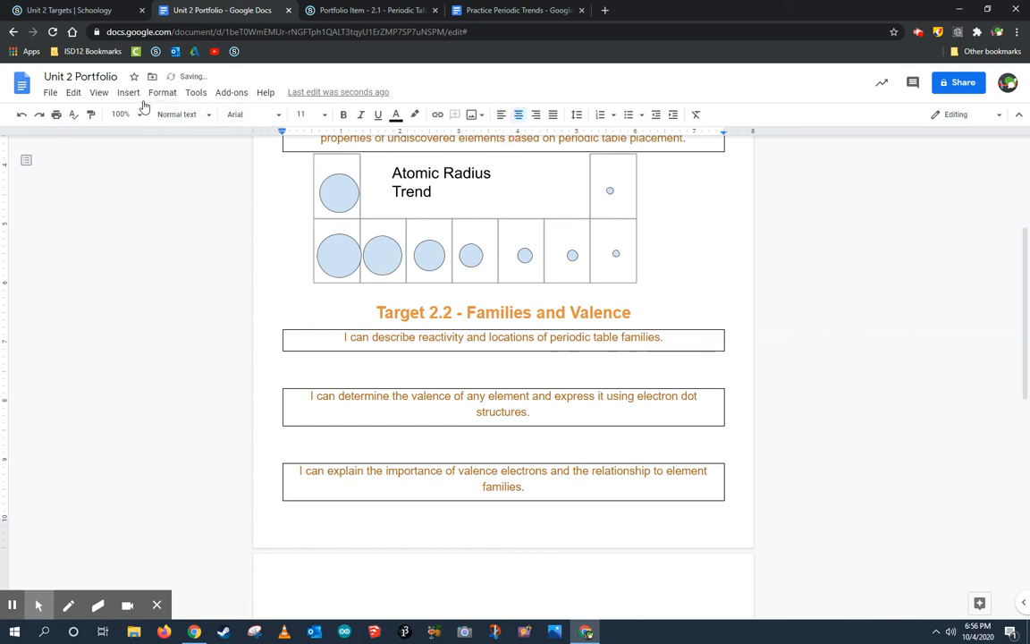
- Insert a two-column table below the valence statement headed 'Practice Example' and 'Step I took'
{"action": "left_click", "coordinate": [128, 92]}
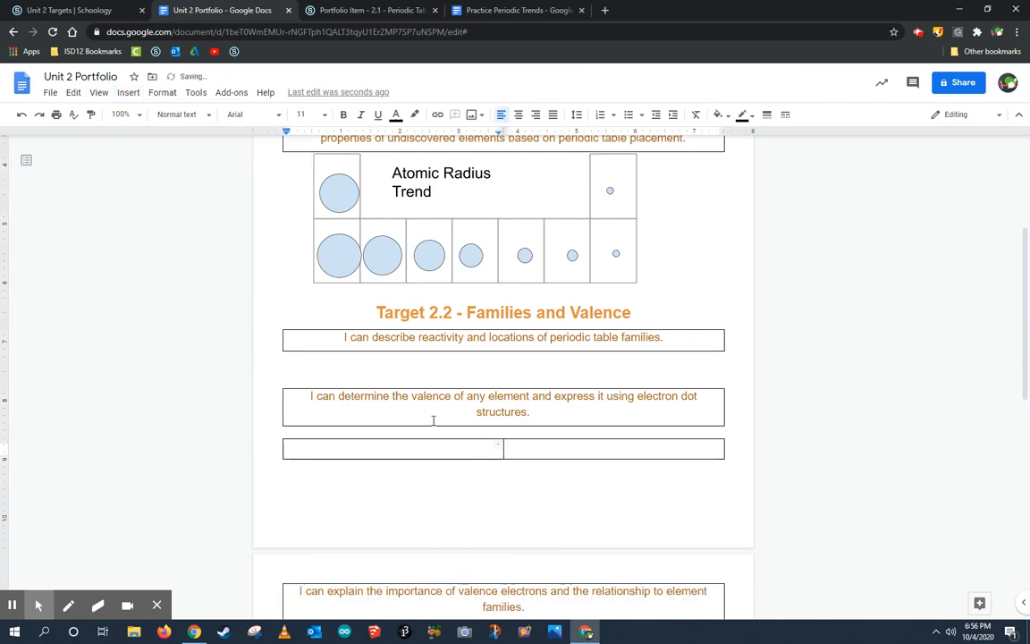
{"action": "type", "text": "Practice Example"}
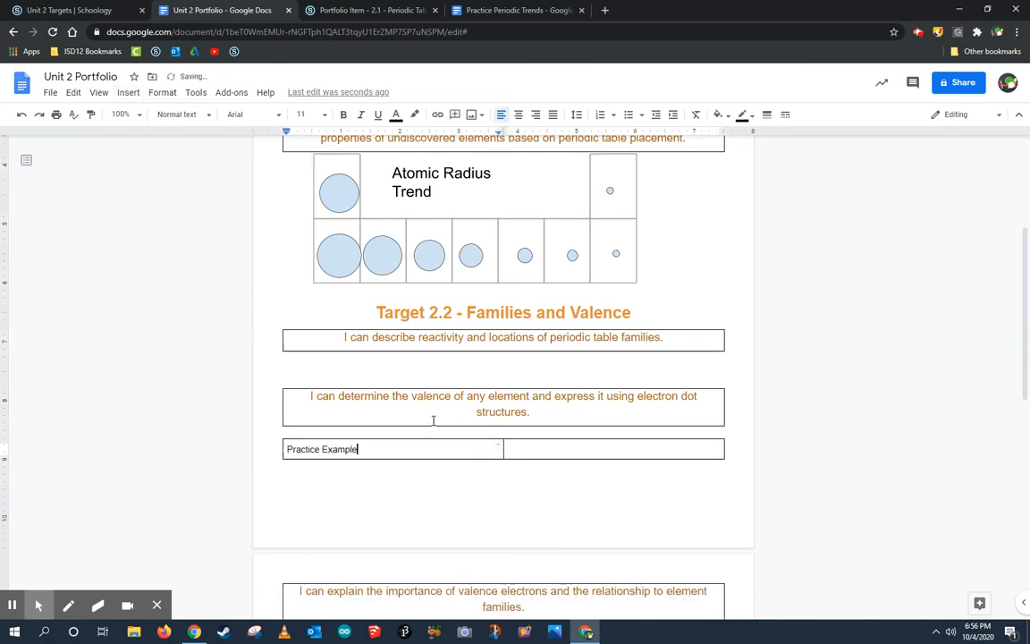
{"action": "type", "text": "Ste"}
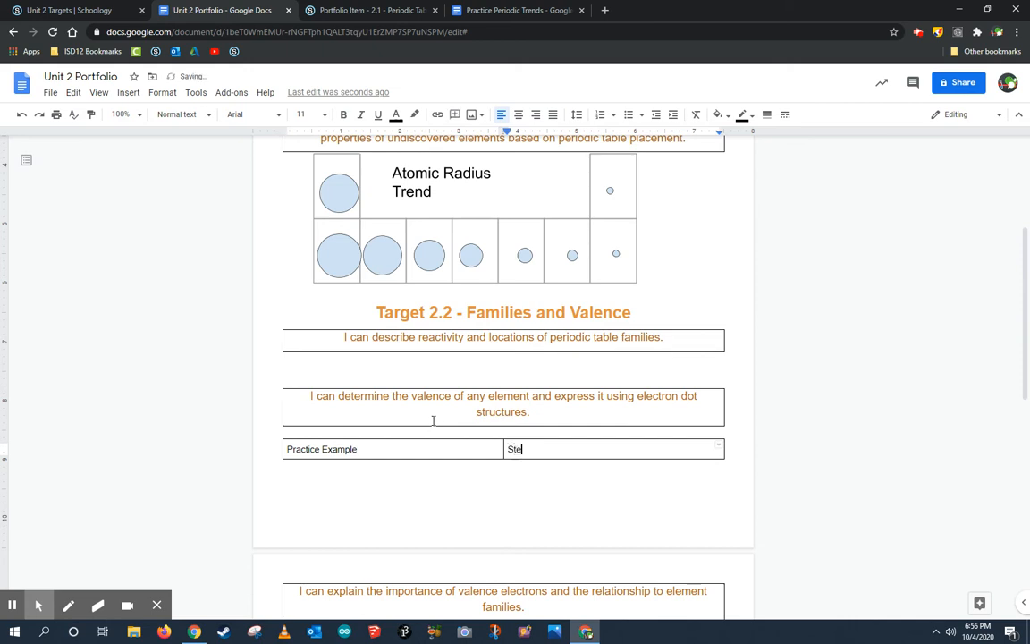
{"action": "type", "text": "p I took"}
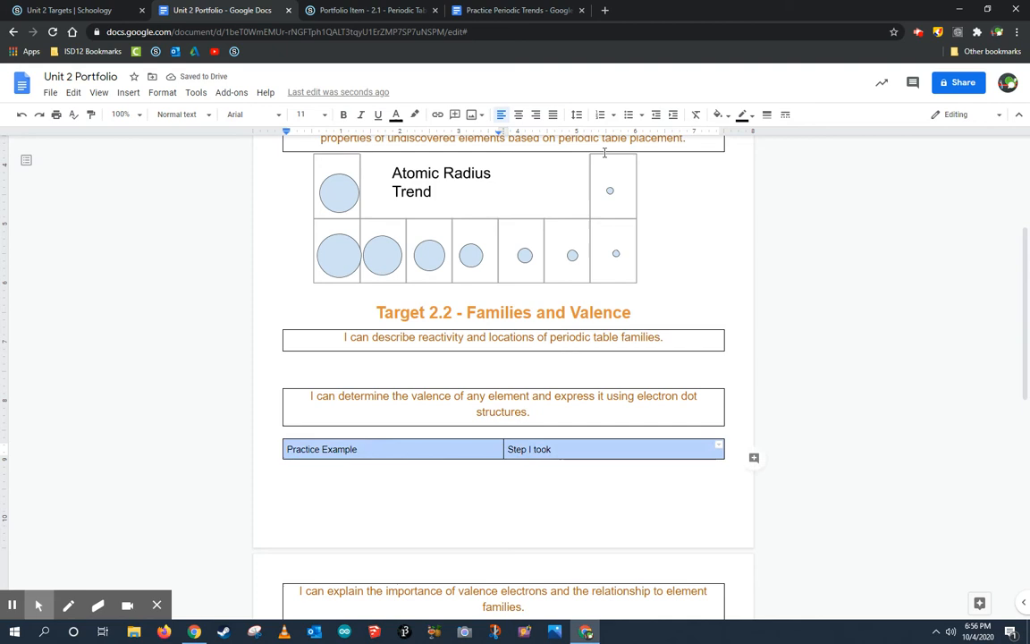
- Centre the table's header text and shrink the atomic radius drawing
{"action": "left_click", "coordinate": [517, 115]}
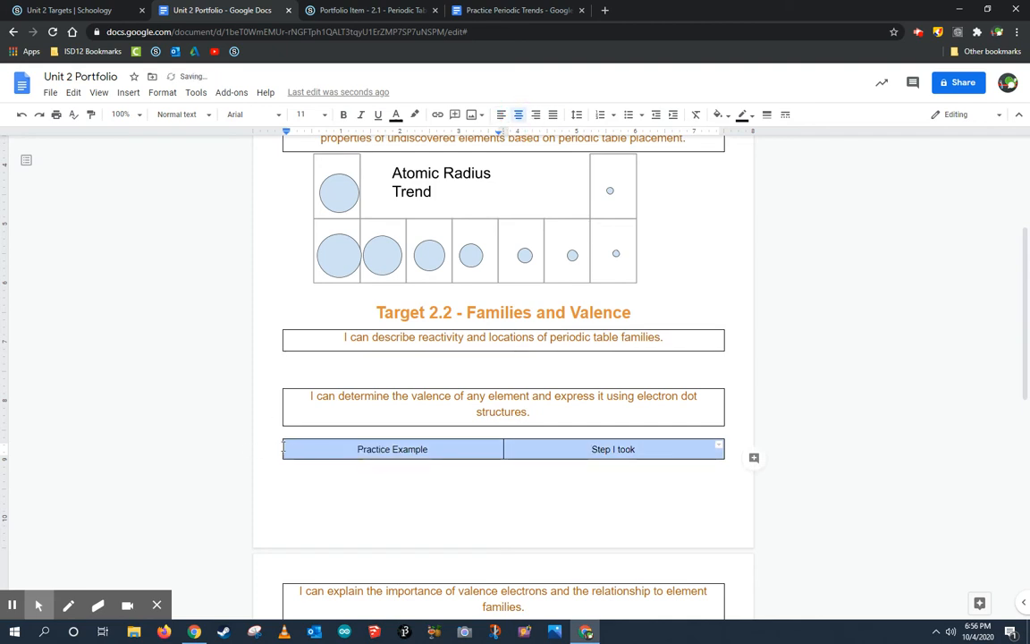
{"action": "left_click", "coordinate": [664, 449]}
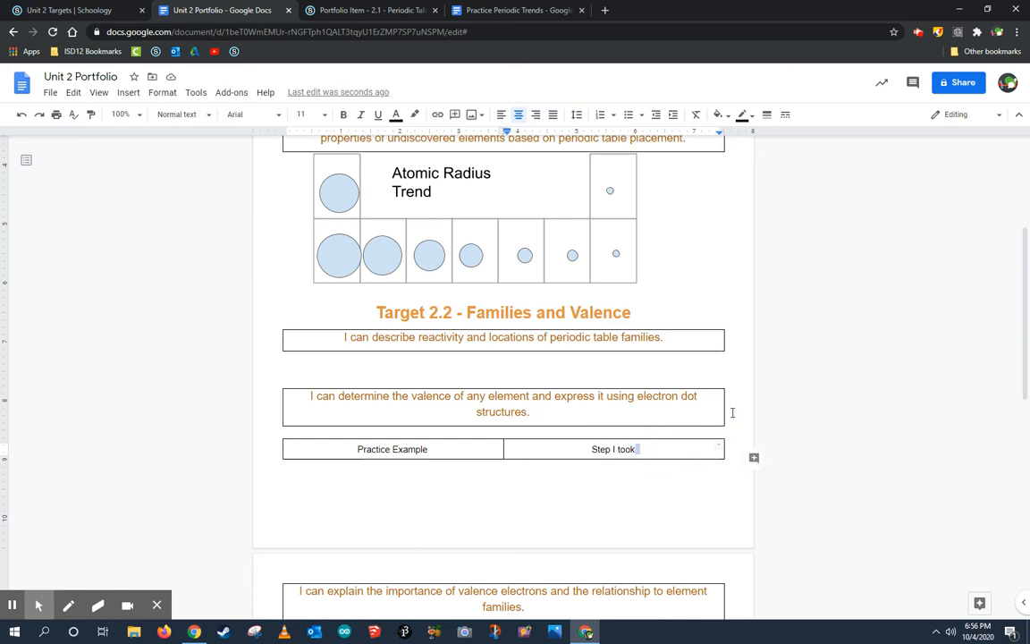
{"action": "scroll", "scroll_direction": "up", "scroll_amount": 3}
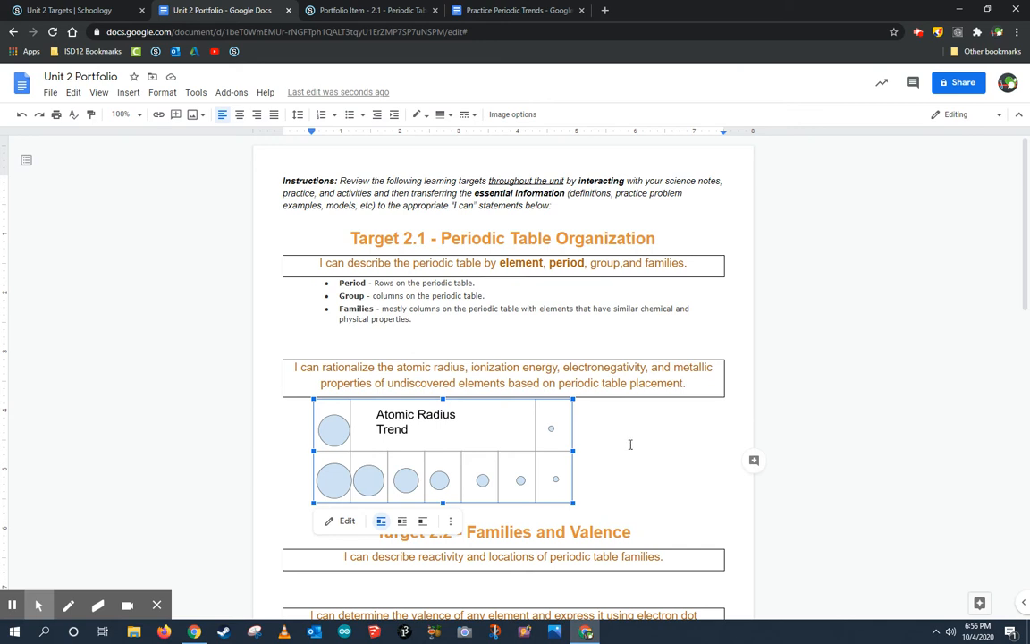
{"action": "mouse_move", "coordinate": [688, 446]}
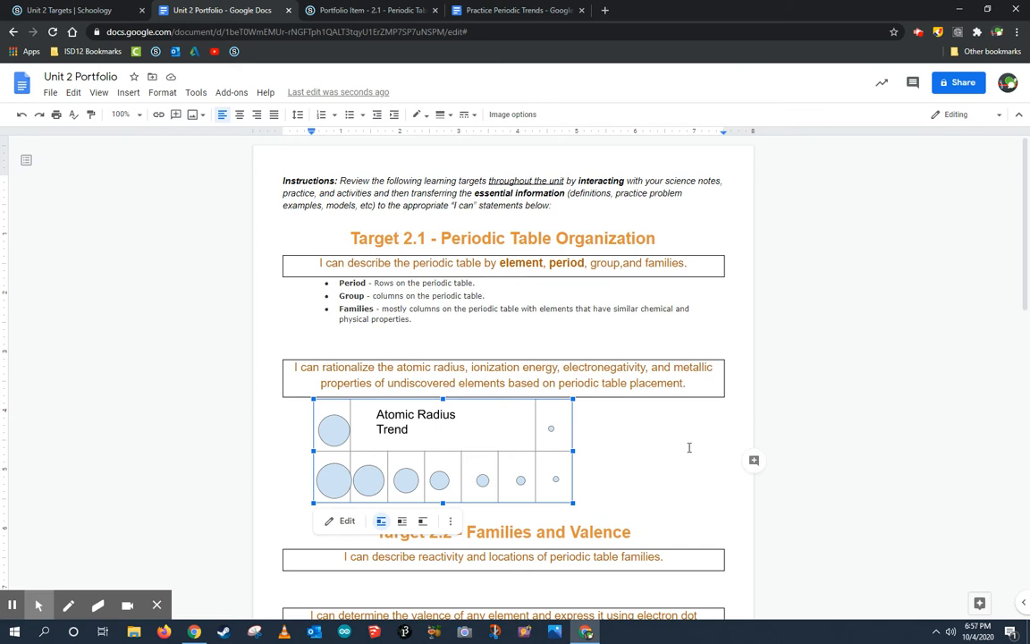
{"action": "mouse_move", "coordinate": [534, 282]}
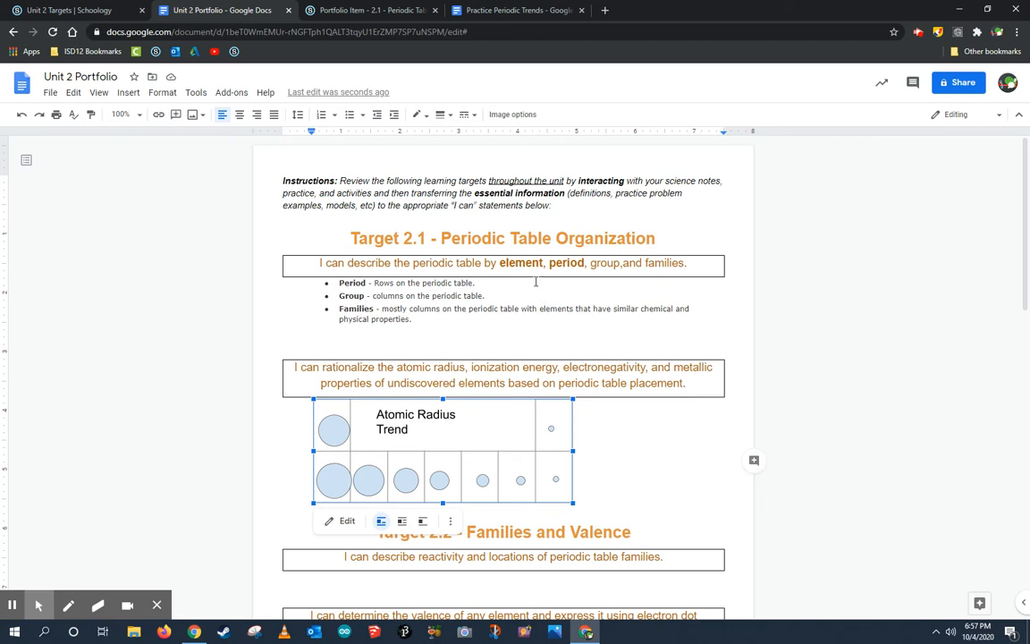
{"action": "left_click", "coordinate": [62, 10]}
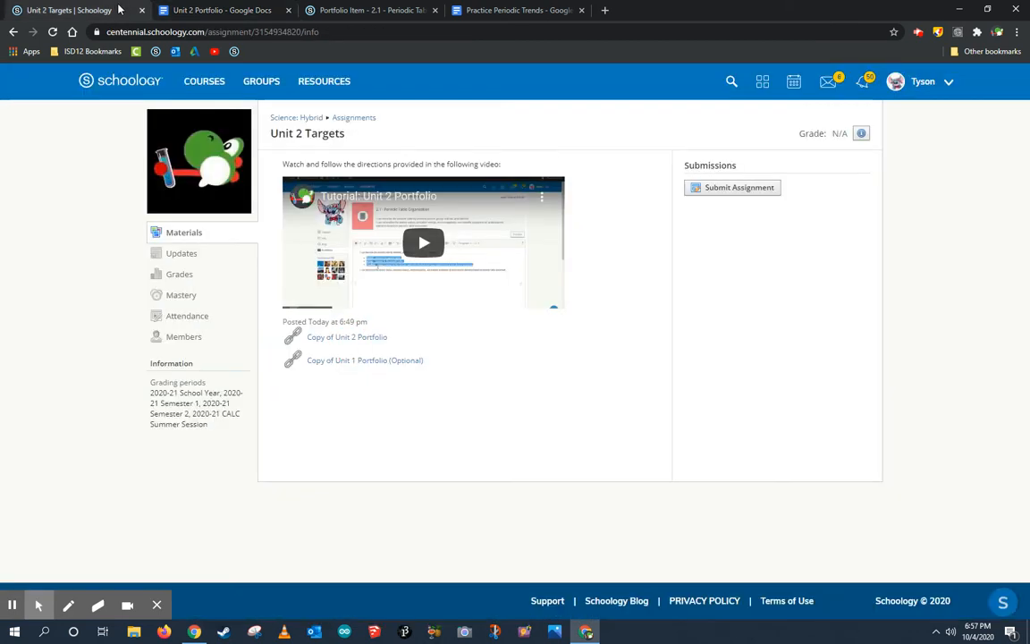
{"action": "mouse_move", "coordinate": [599, 272]}
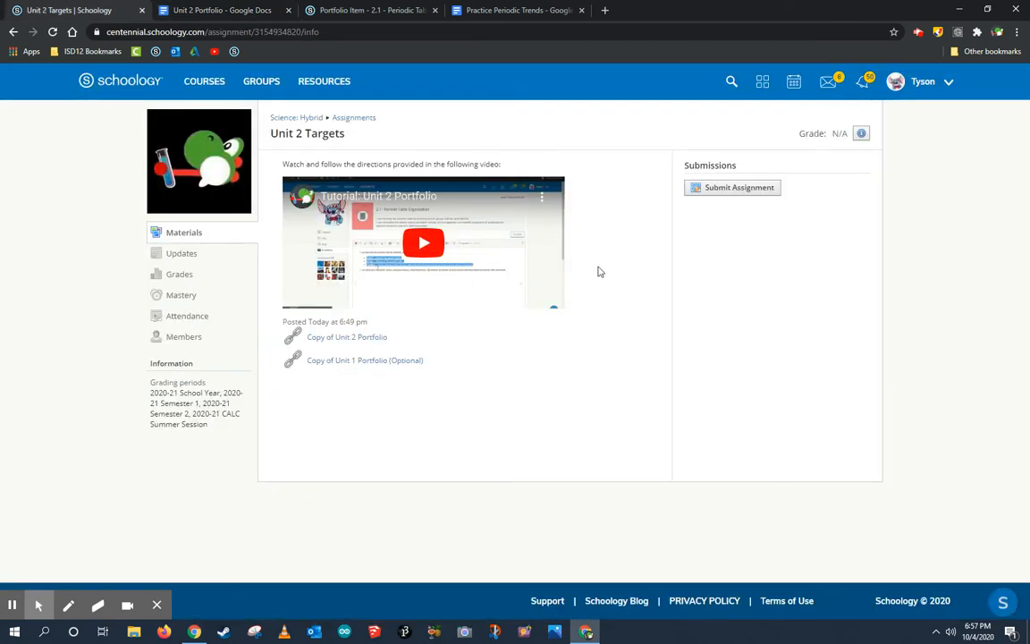
{"action": "mouse_move", "coordinate": [706, 194]}
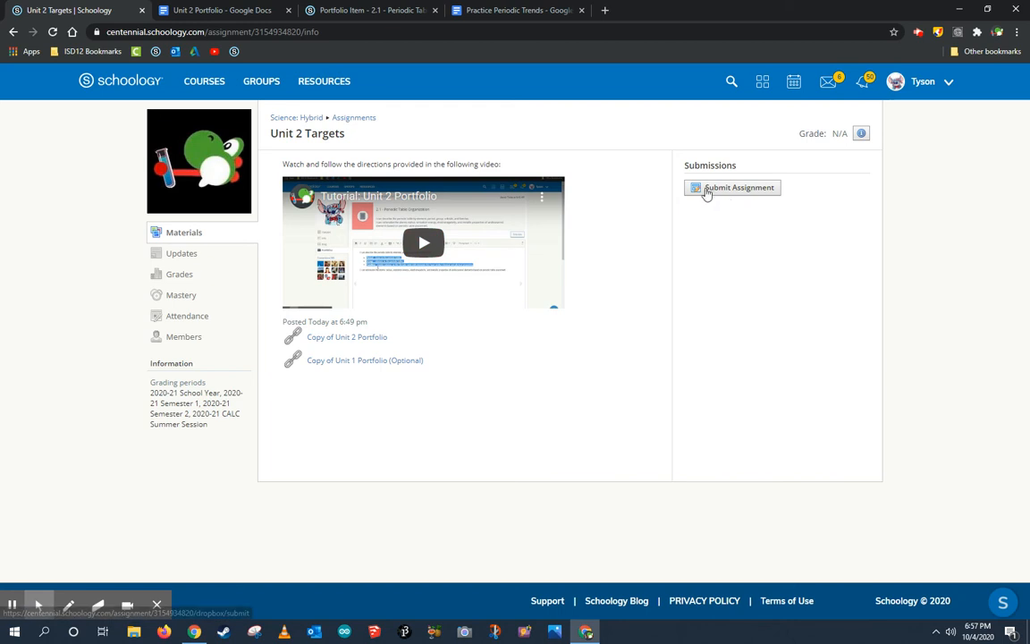
{"action": "mouse_move", "coordinate": [560, 265]}
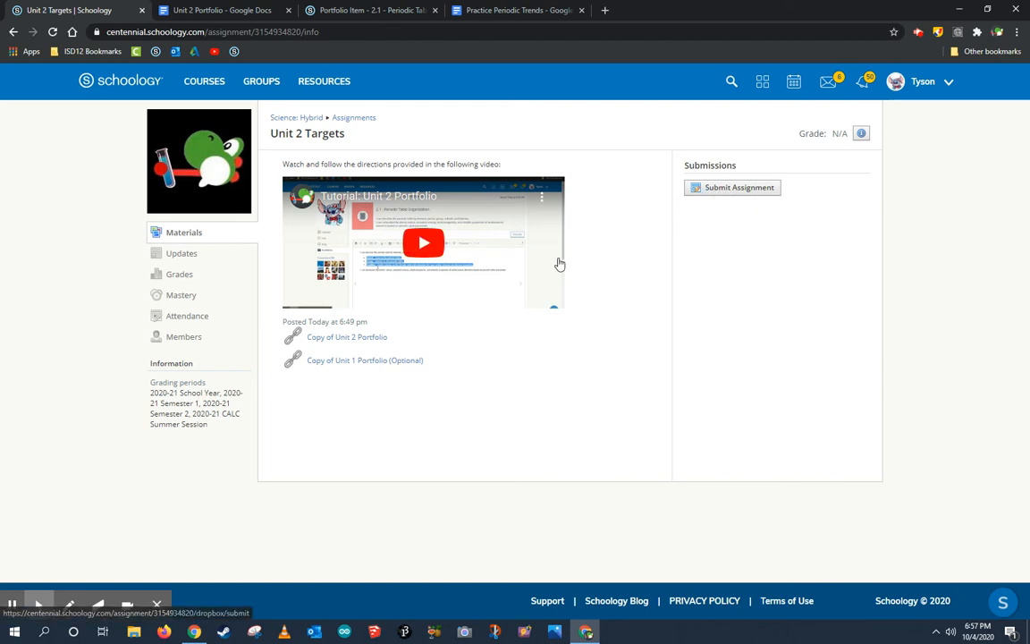
{"action": "left_click", "coordinate": [222, 10]}
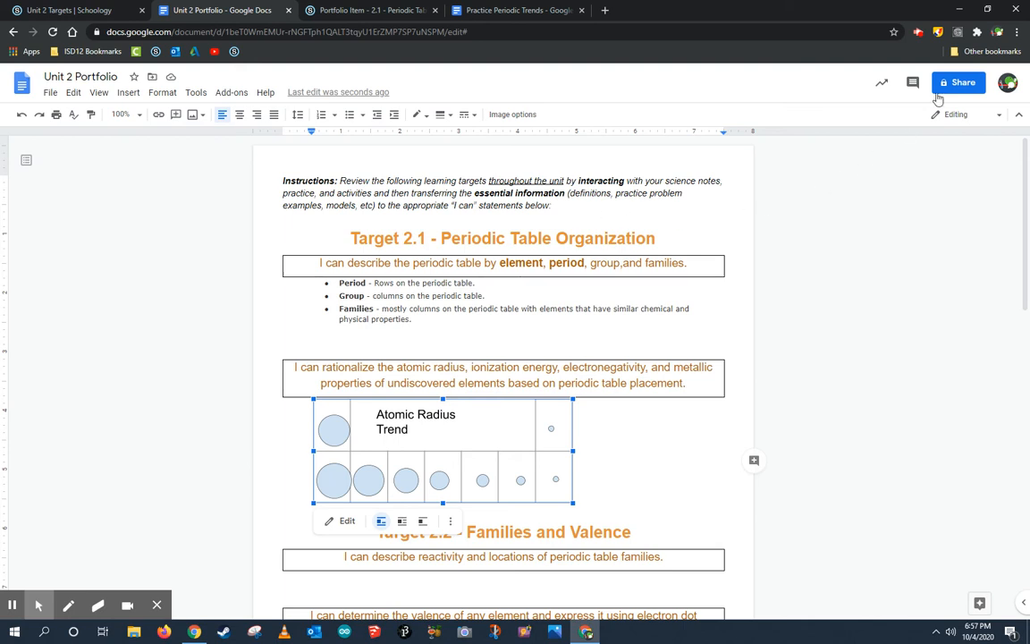
- Make the portfolio viewable by anyone in Centennial ISD 12 with the link, and copy it
{"action": "left_click", "coordinate": [958, 82]}
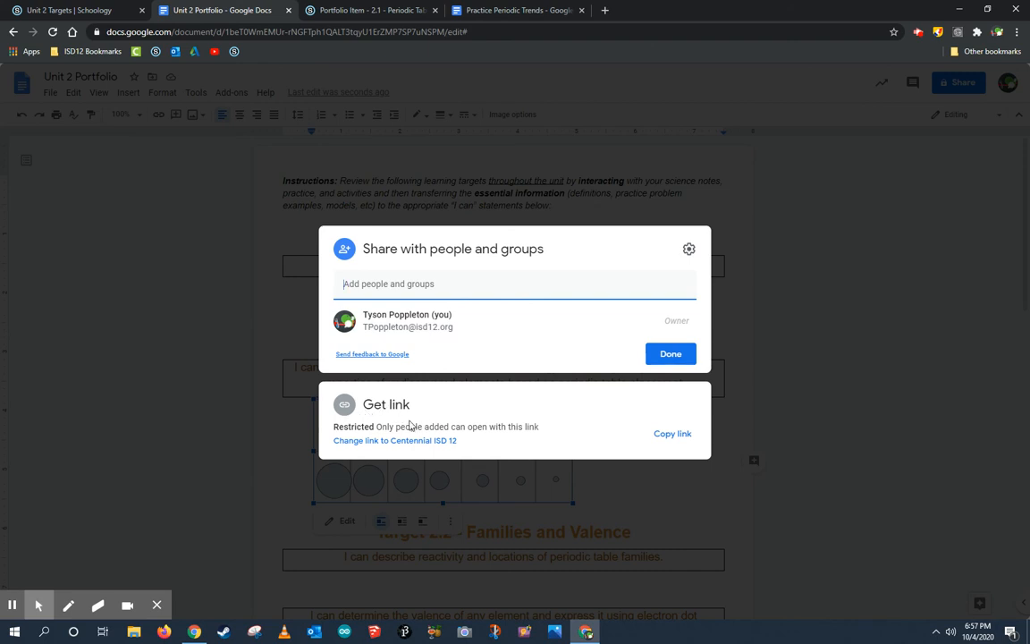
{"action": "left_click", "coordinate": [395, 440]}
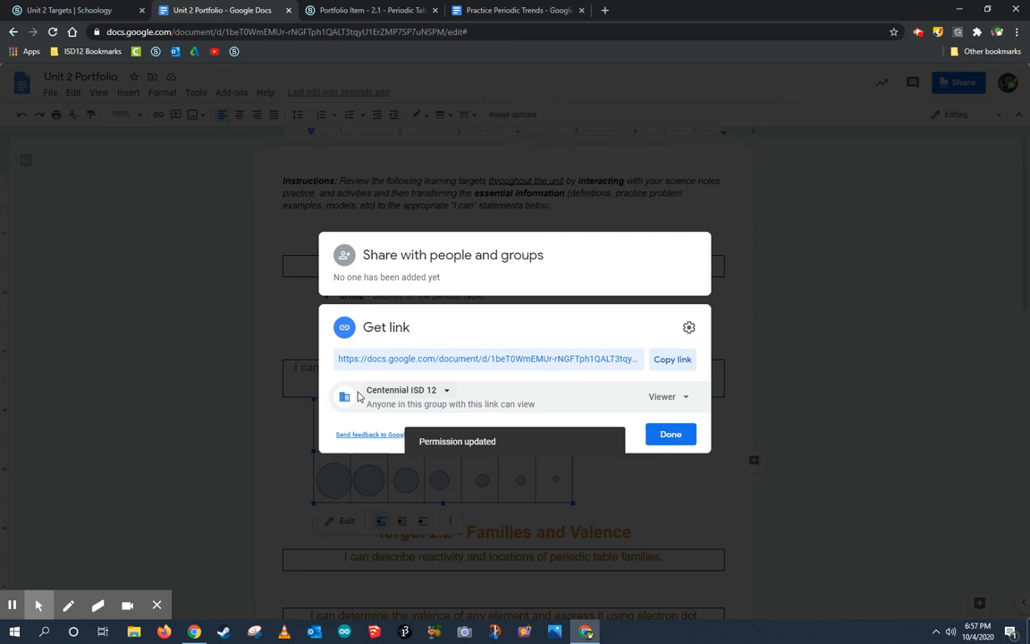
{"action": "left_click", "coordinate": [407, 390]}
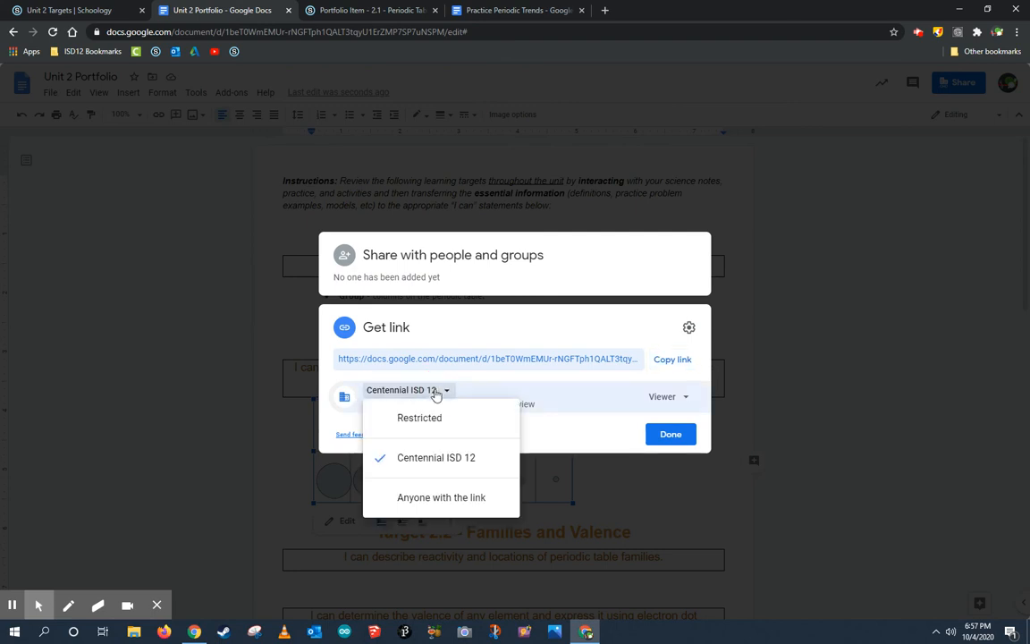
{"action": "mouse_move", "coordinate": [436, 497]}
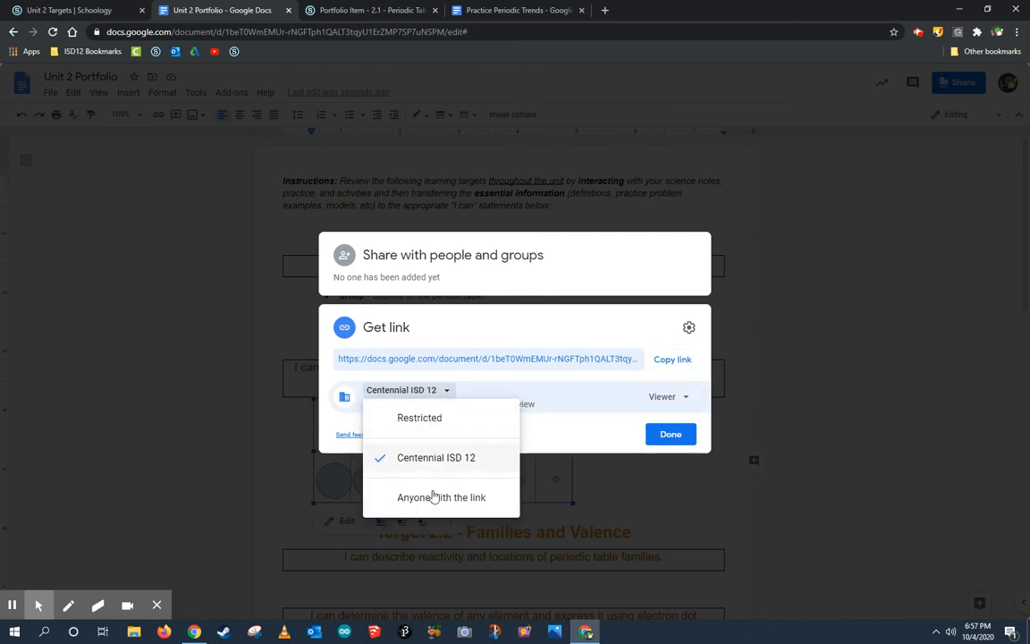
{"action": "left_click", "coordinate": [436, 457]}
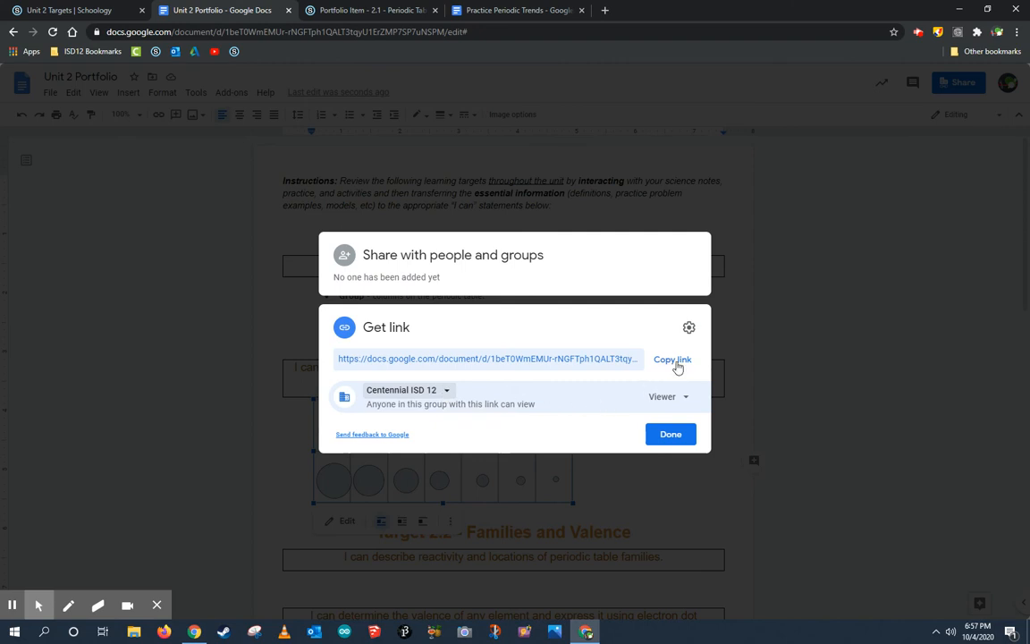
{"action": "left_click", "coordinate": [672, 359]}
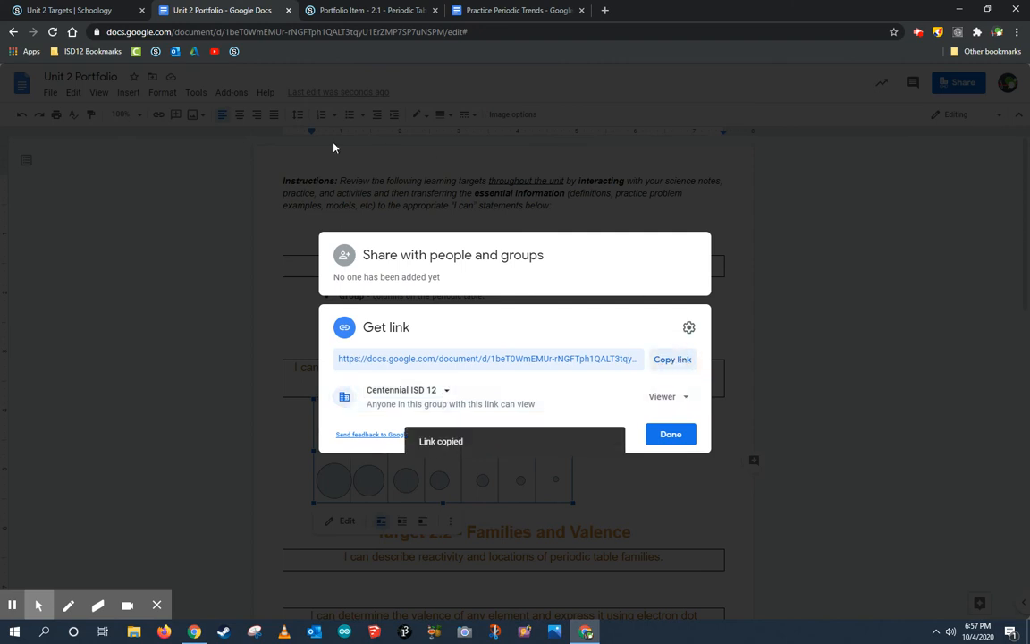
{"action": "left_click", "coordinate": [72, 10]}
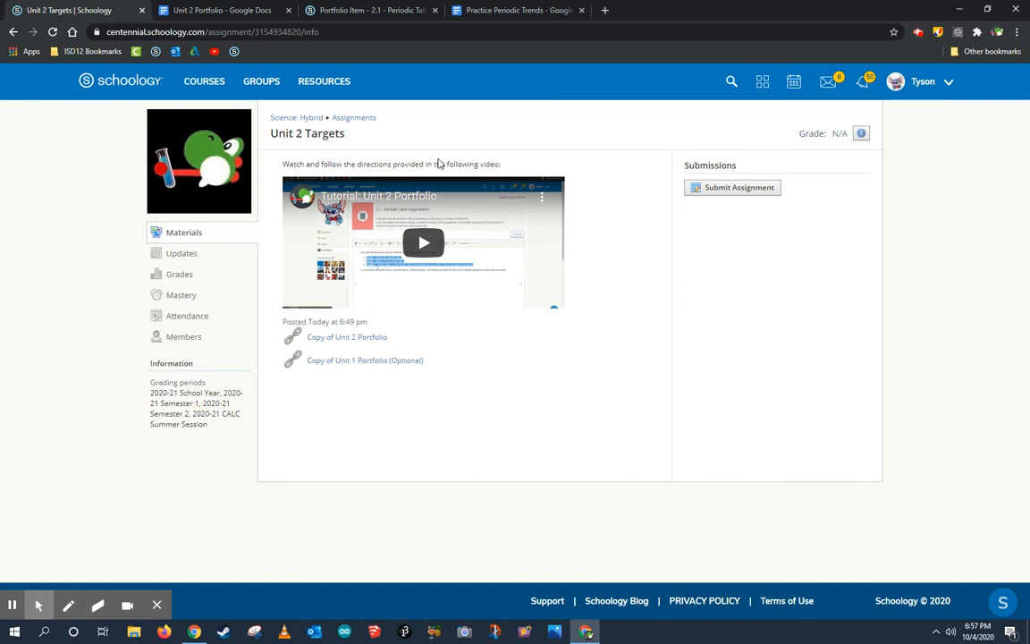
{"action": "mouse_move", "coordinate": [722, 214]}
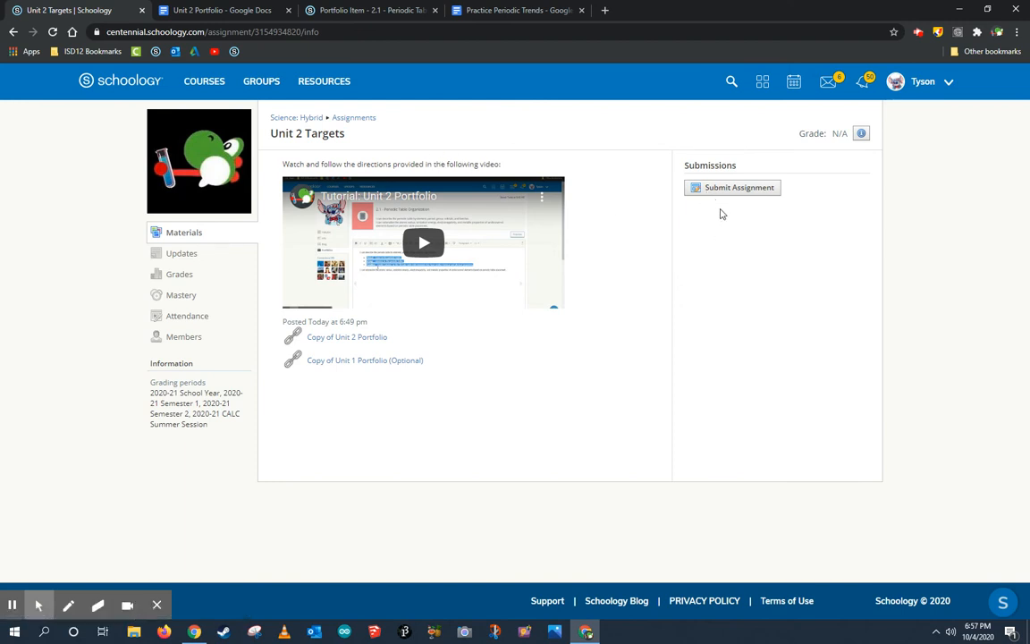
- Create a text submission containing the pasted Google Docs portfolio link and submit it
{"action": "left_click", "coordinate": [739, 187]}
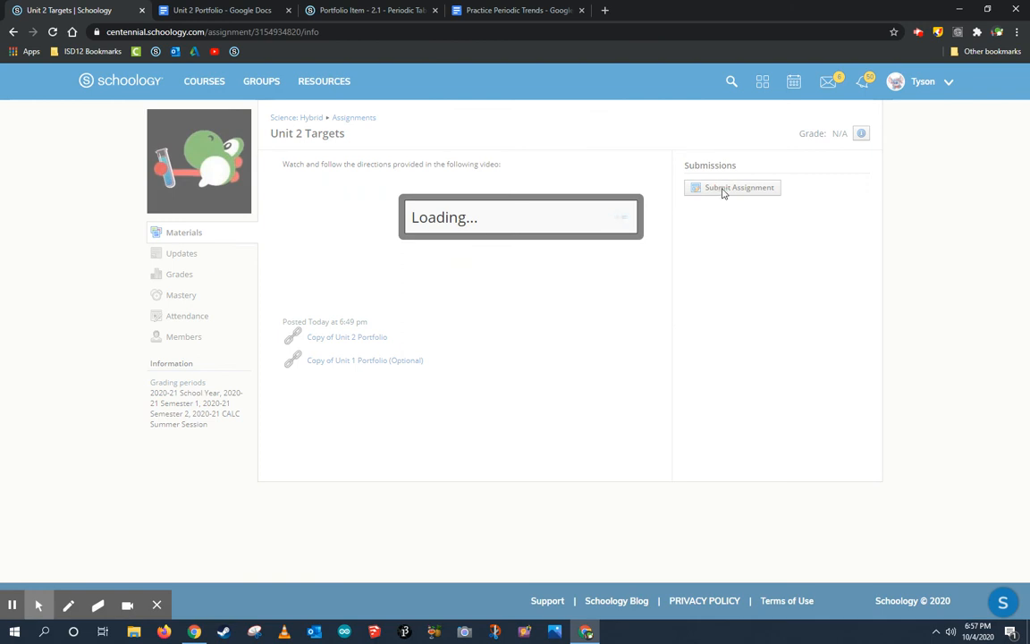
{"action": "left_click", "coordinate": [738, 187]}
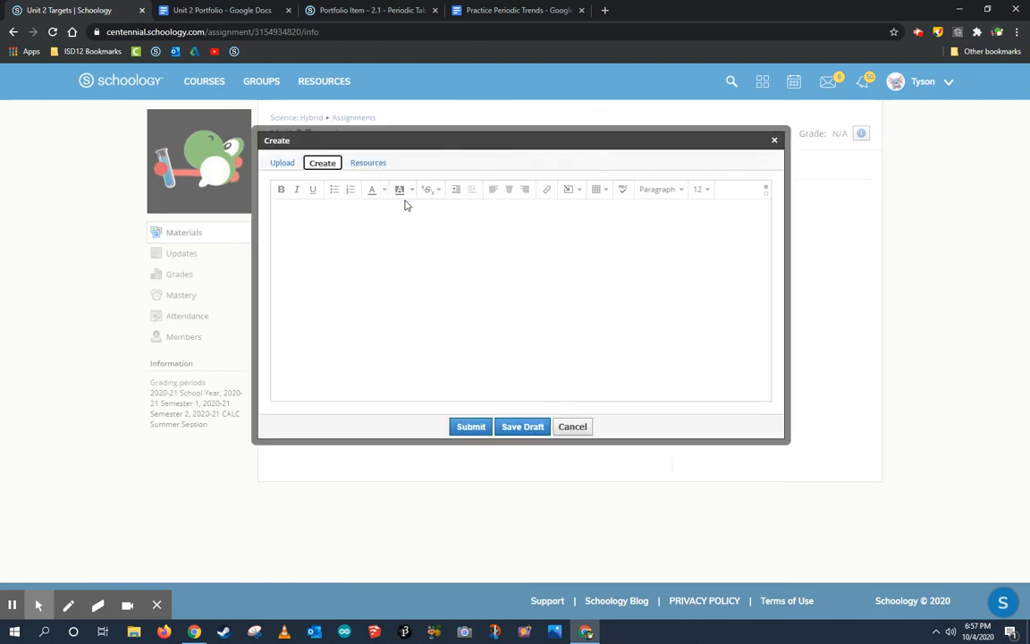
{"action": "left_click", "coordinate": [317, 225]}
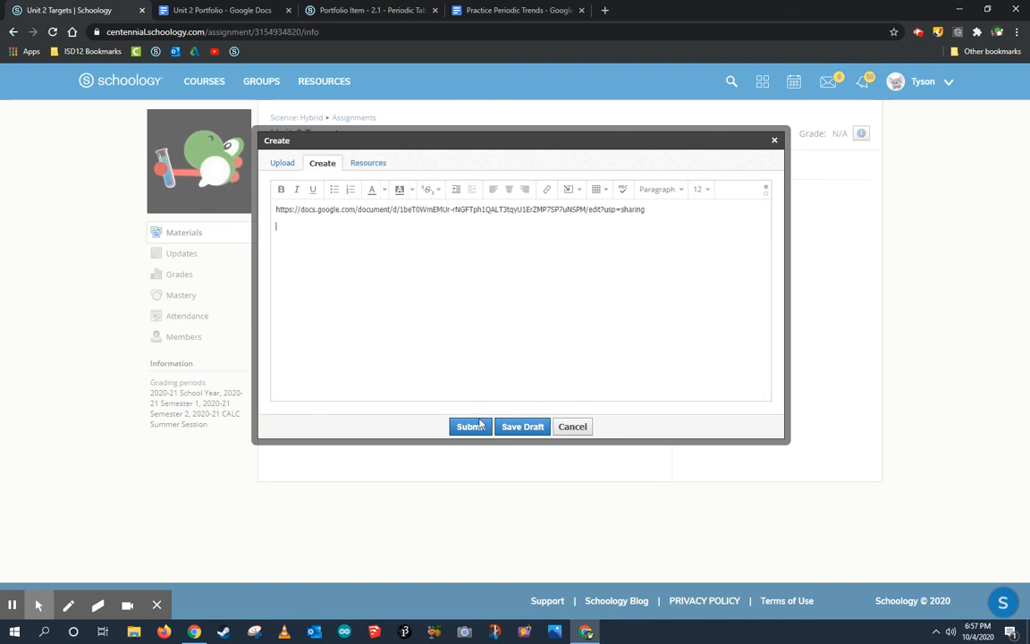
{"action": "left_click", "coordinate": [470, 426]}
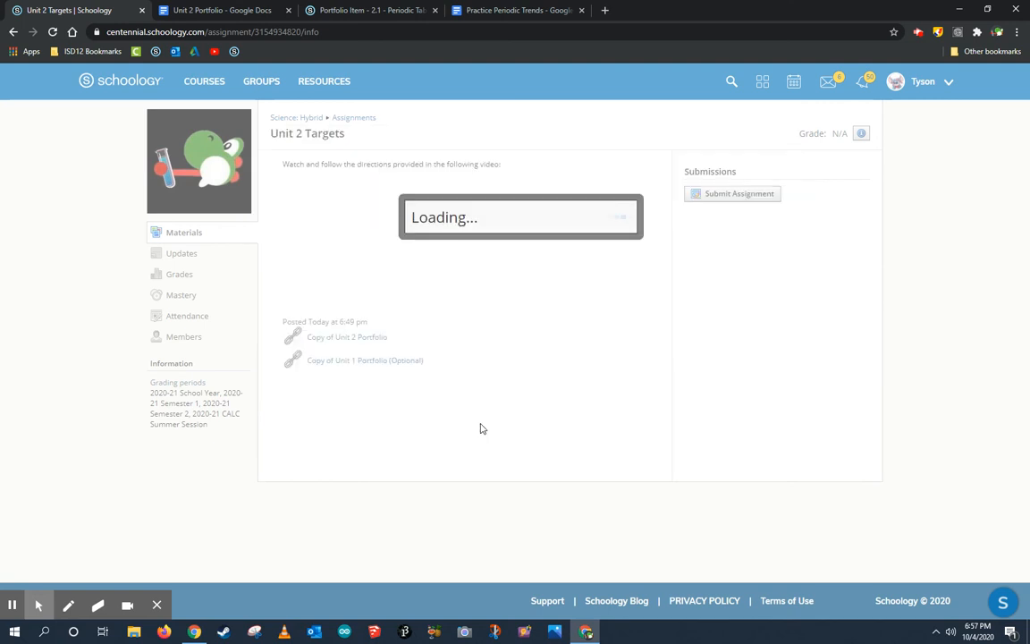
{"action": "left_click", "coordinate": [732, 193]}
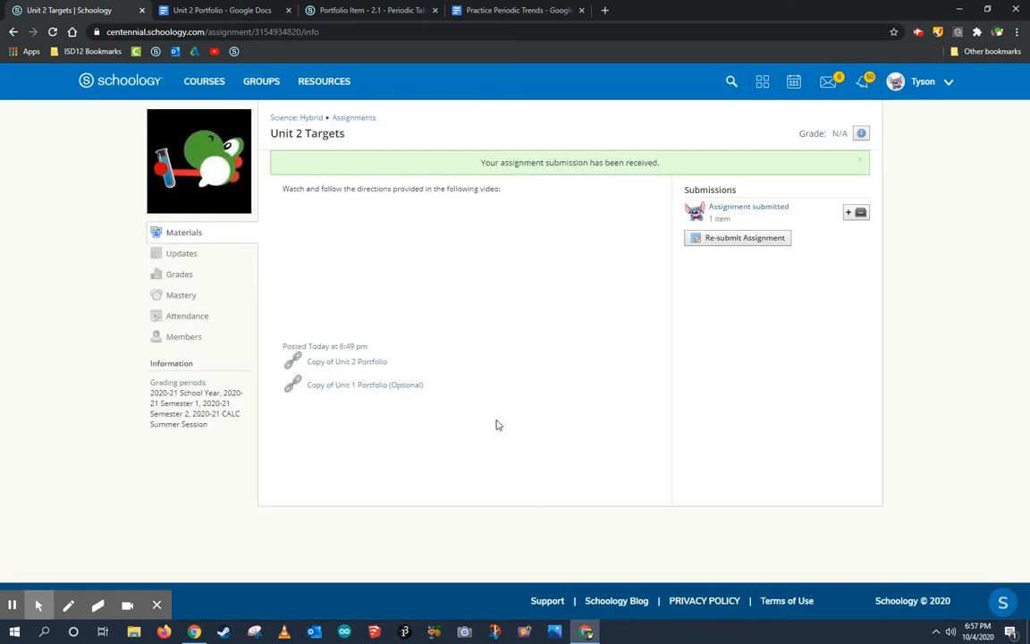
{"action": "mouse_move", "coordinate": [739, 372]}
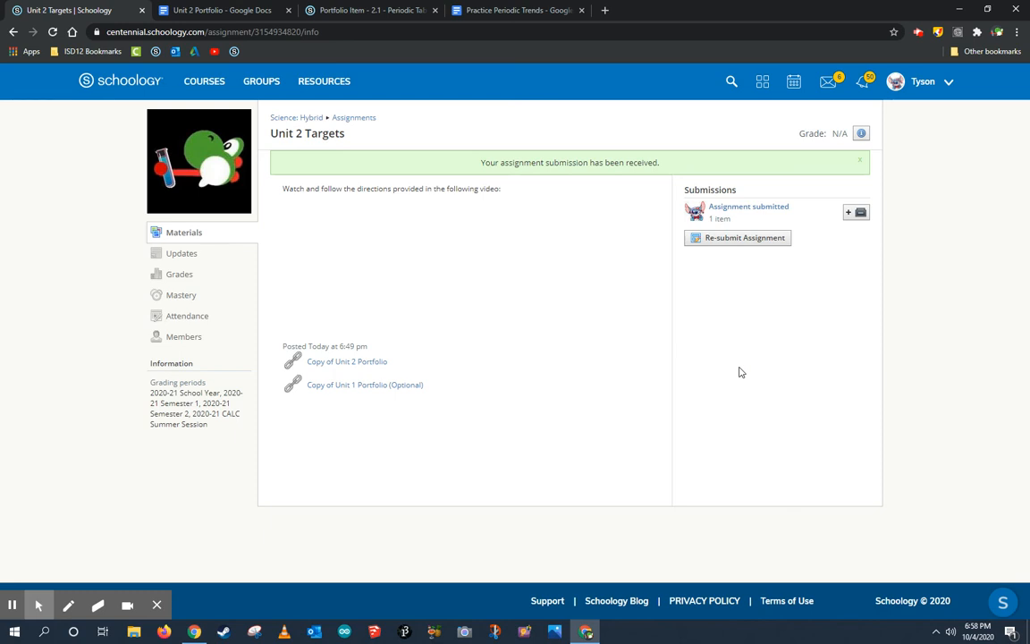
{"action": "mouse_move", "coordinate": [807, 279]}
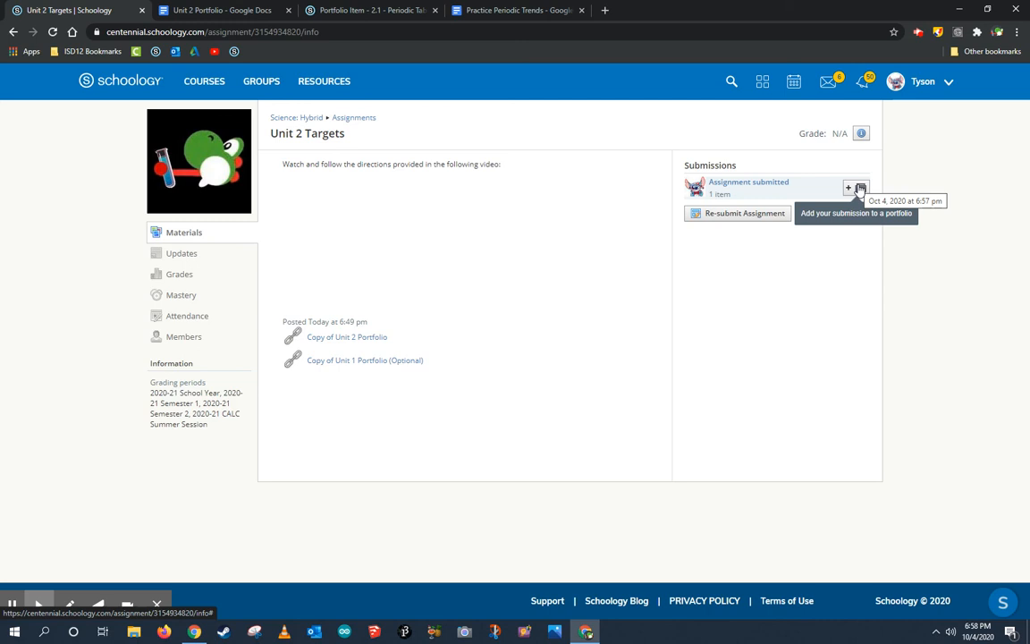
- Add the Unit 2 Targets submission to the Chemistry portfolio
{"action": "left_click", "coordinate": [857, 188]}
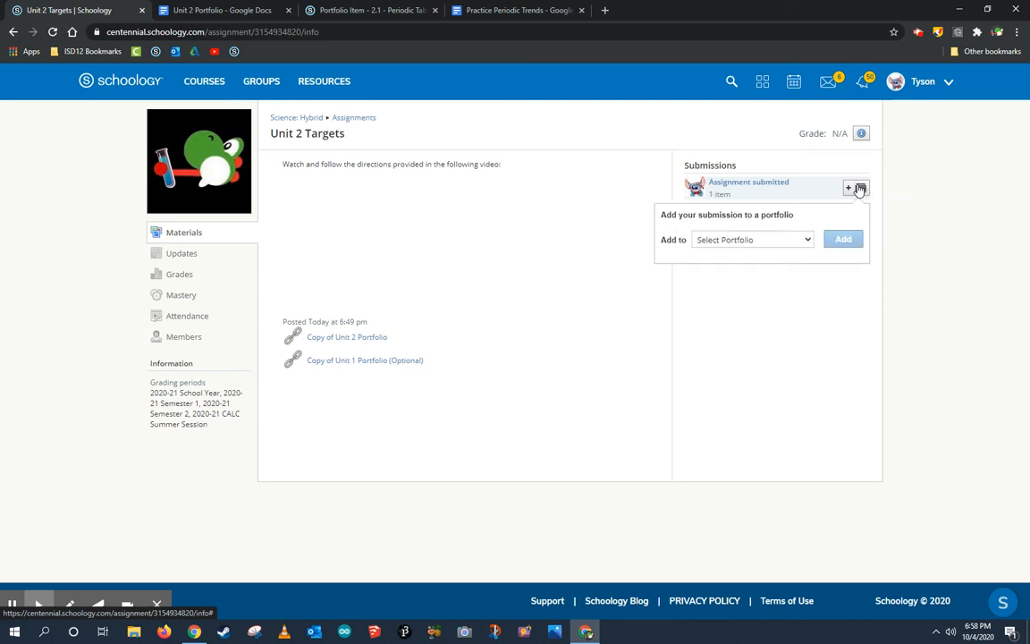
{"action": "mouse_move", "coordinate": [808, 241]}
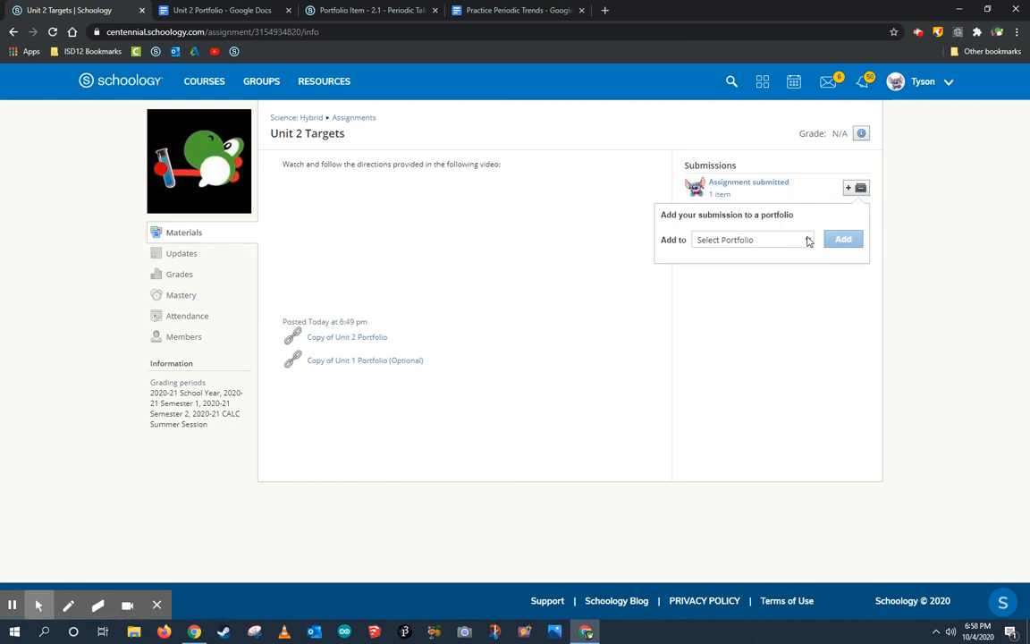
{"action": "left_click", "coordinate": [751, 238]}
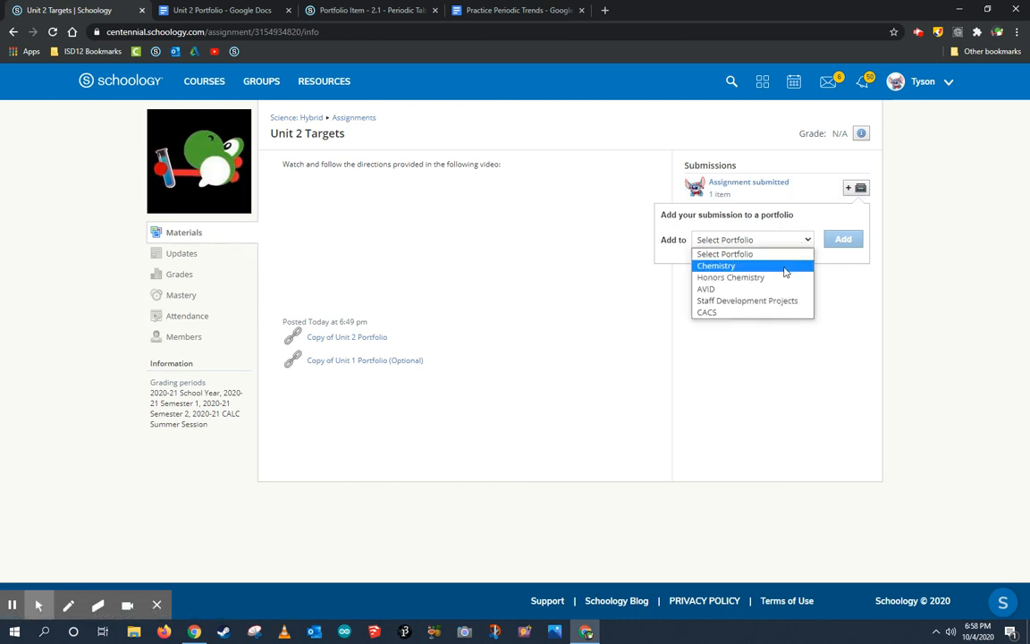
{"action": "mouse_move", "coordinate": [762, 275]}
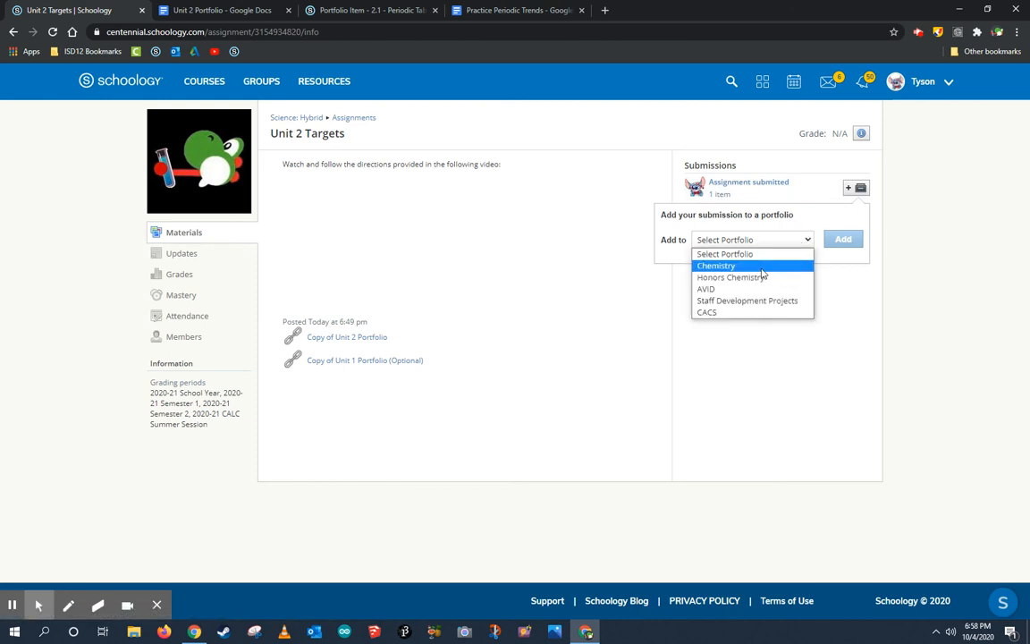
{"action": "left_click", "coordinate": [715, 265]}
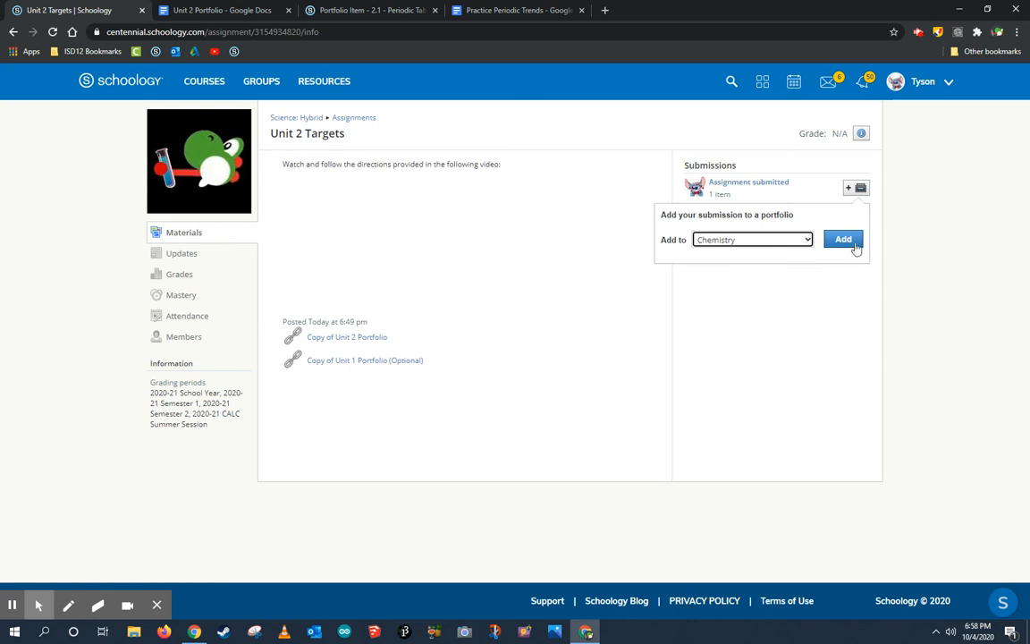
{"action": "left_click", "coordinate": [844, 239]}
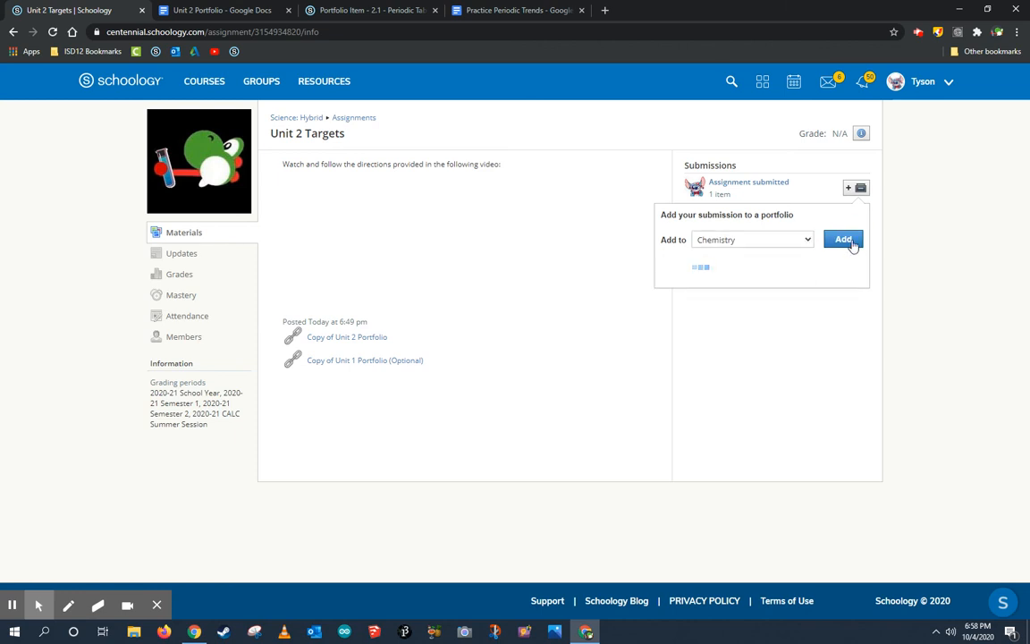
- Open the Chemistry portfolio and view the new Unit 2 Targets item
{"action": "left_click", "coordinate": [842, 238]}
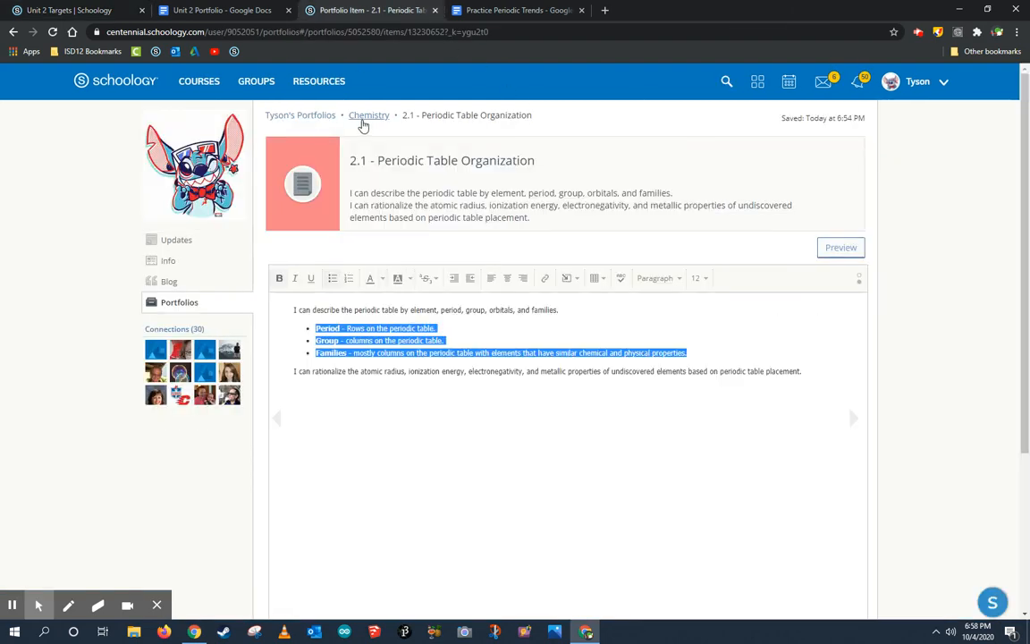
{"action": "left_click", "coordinate": [369, 115]}
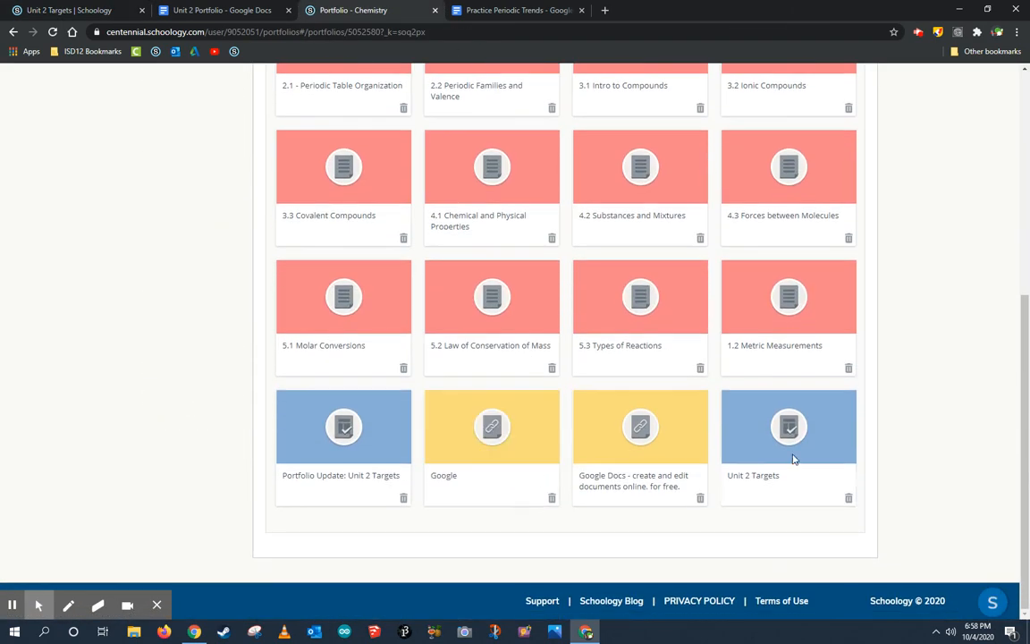
{"action": "left_click", "coordinate": [788, 427]}
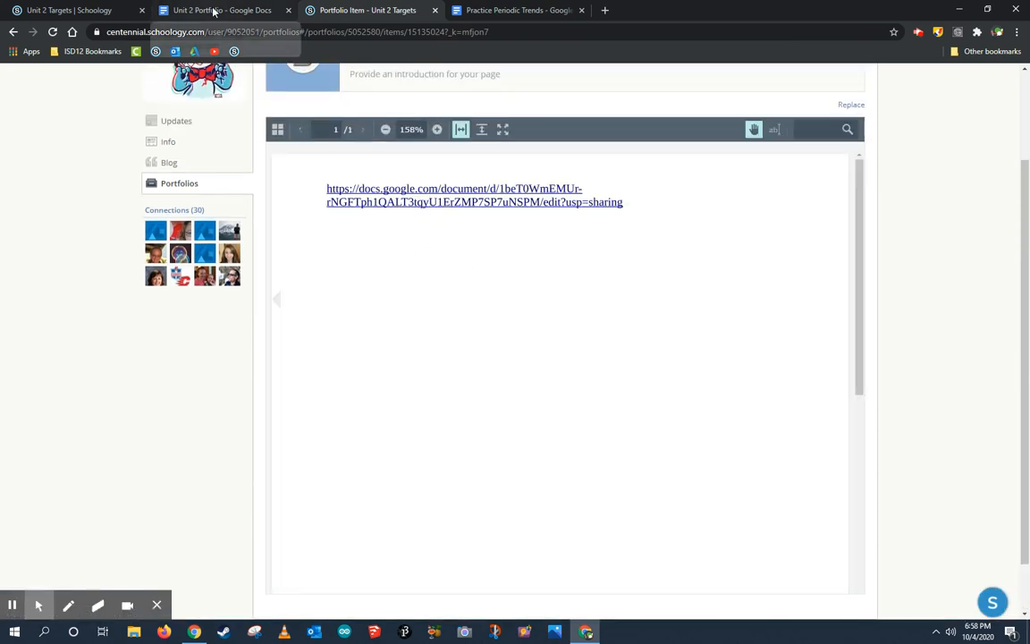
{"action": "mouse_move", "coordinate": [213, 10]}
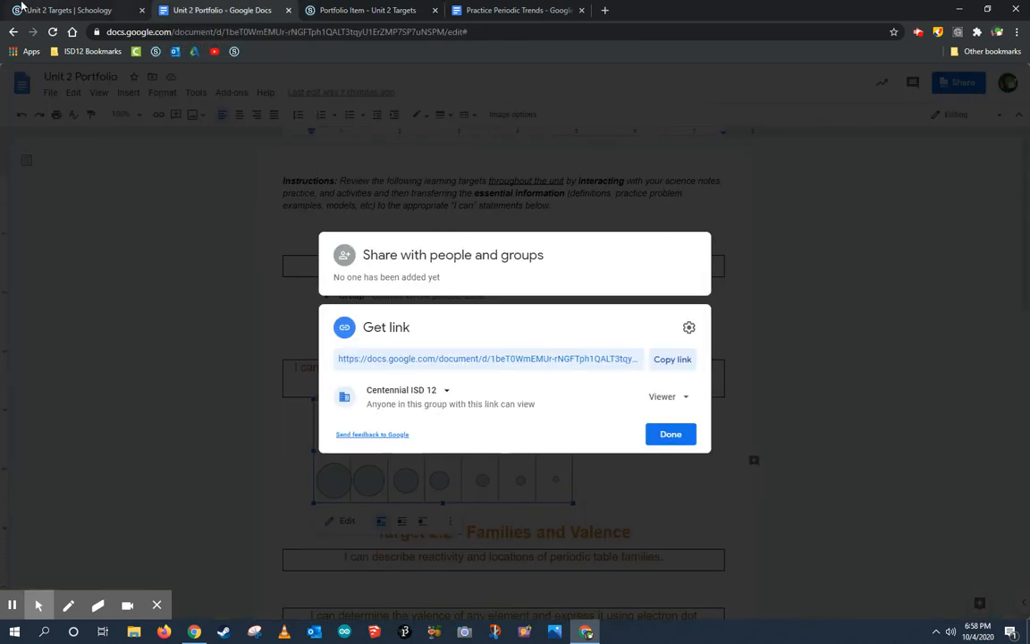
- Return to the Unit 2 Targets Schoology page showing the assignment submitted with one item
{"action": "left_click", "coordinate": [76, 10]}
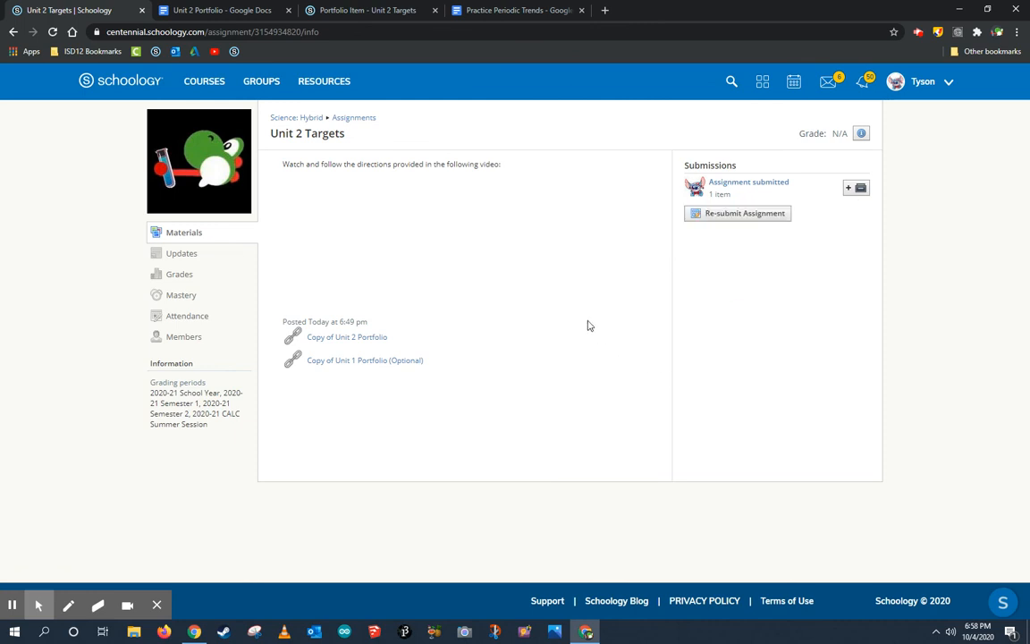
{"action": "mouse_move", "coordinate": [325, 378]}
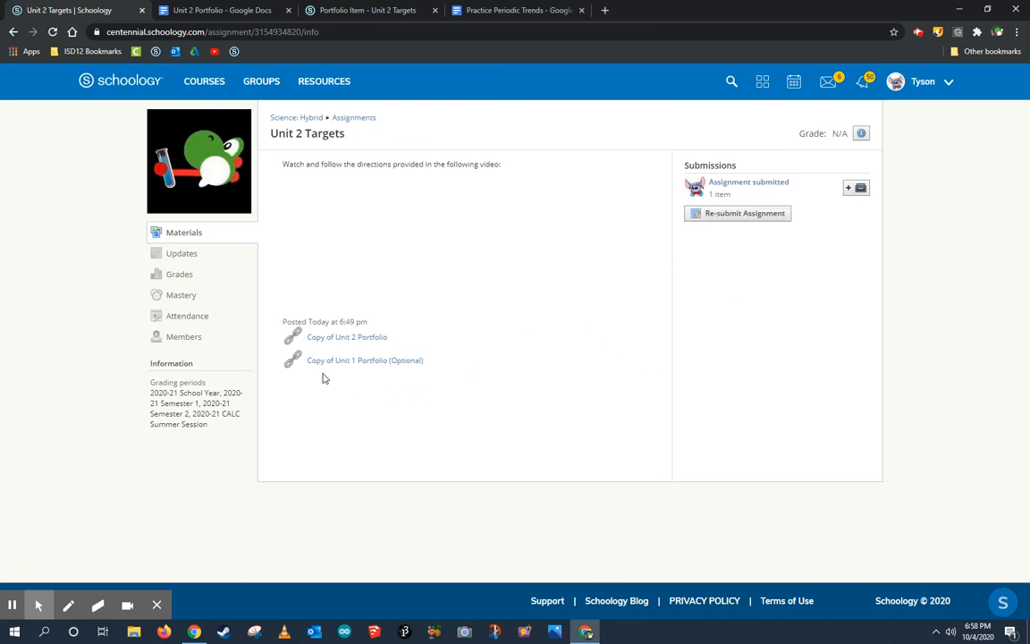
{"action": "mouse_move", "coordinate": [377, 374]}
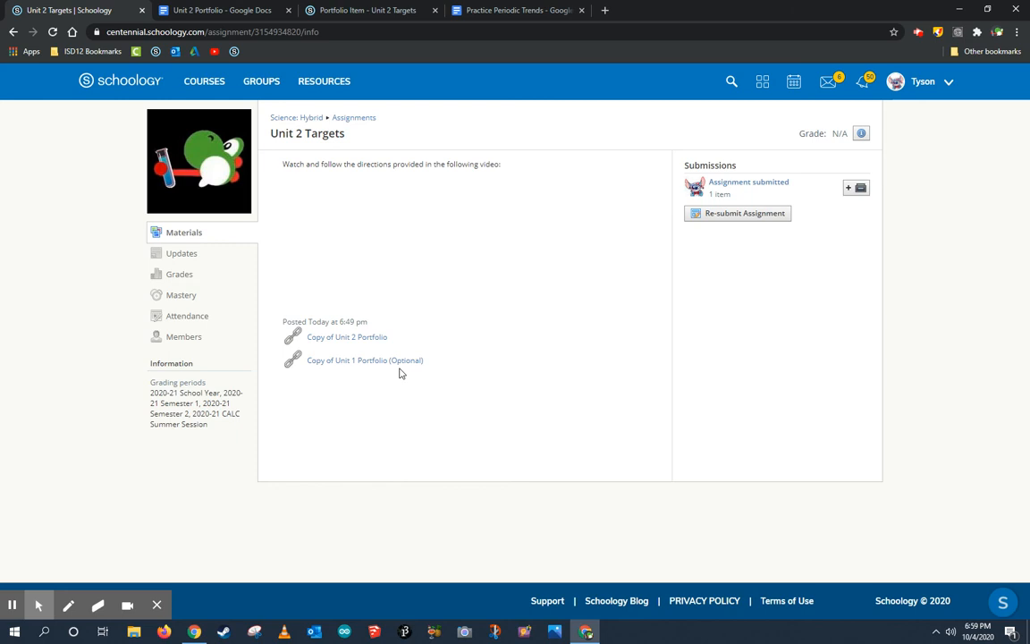
{"action": "mouse_move", "coordinate": [375, 373]}
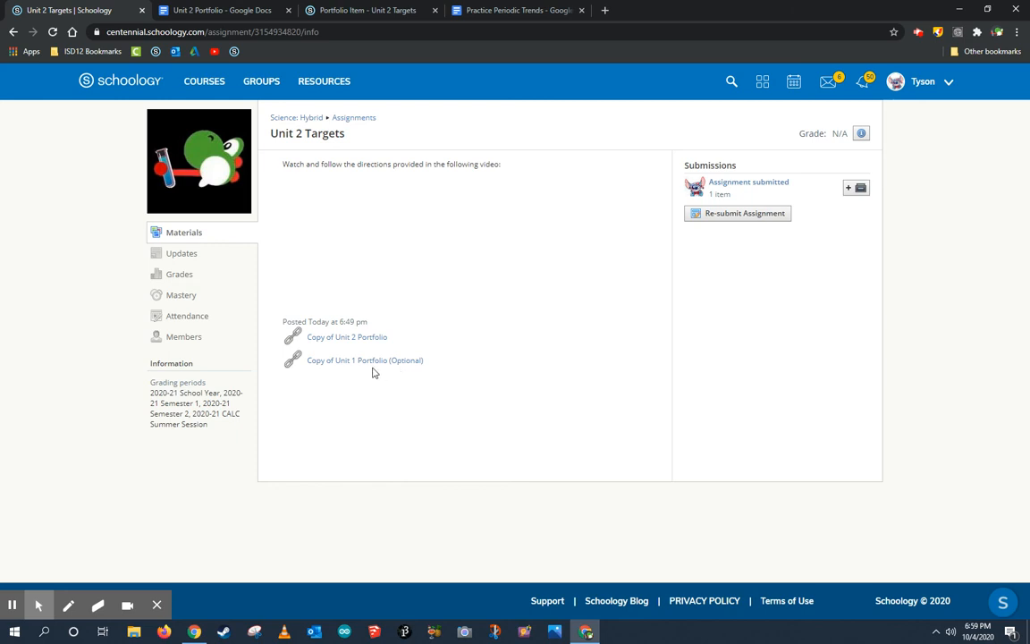
{"action": "mouse_move", "coordinate": [432, 393]}
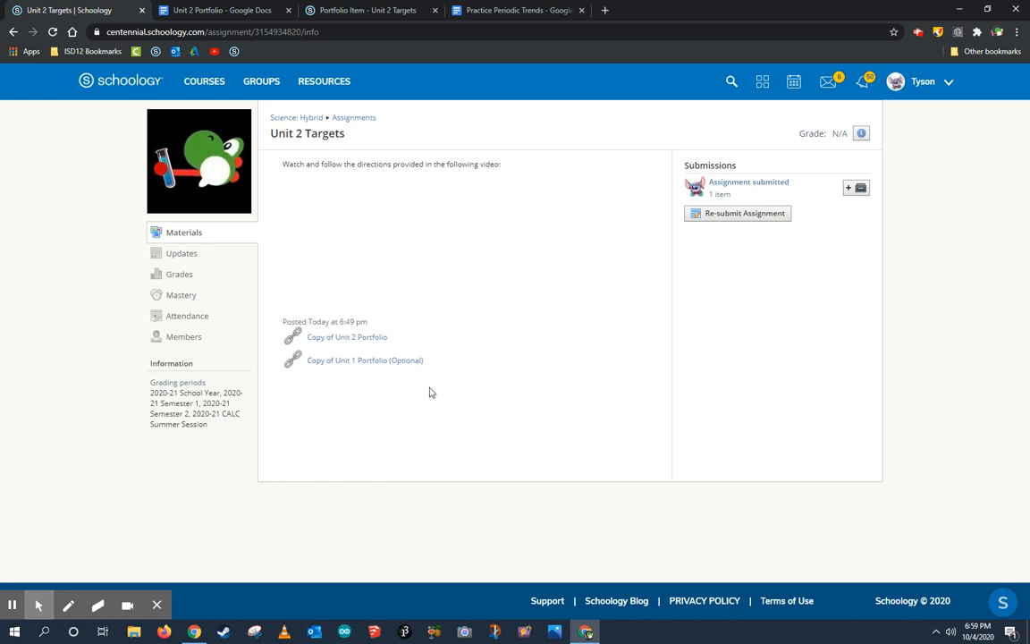
{"action": "mouse_move", "coordinate": [697, 358]}
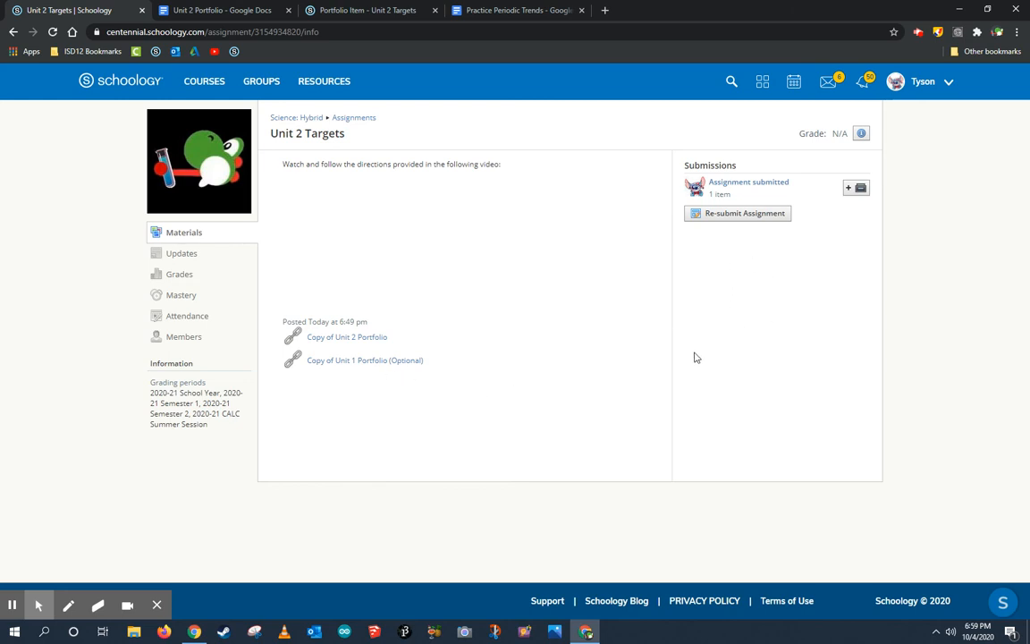
{"action": "mouse_move", "coordinate": [919, 34]}
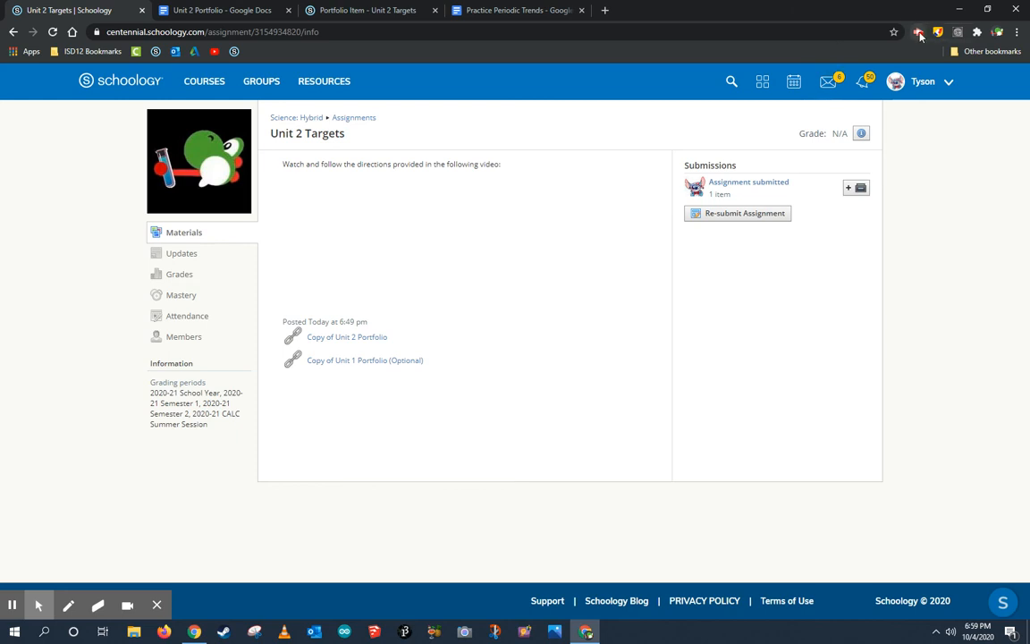
{"action": "left_click", "coordinate": [918, 32]}
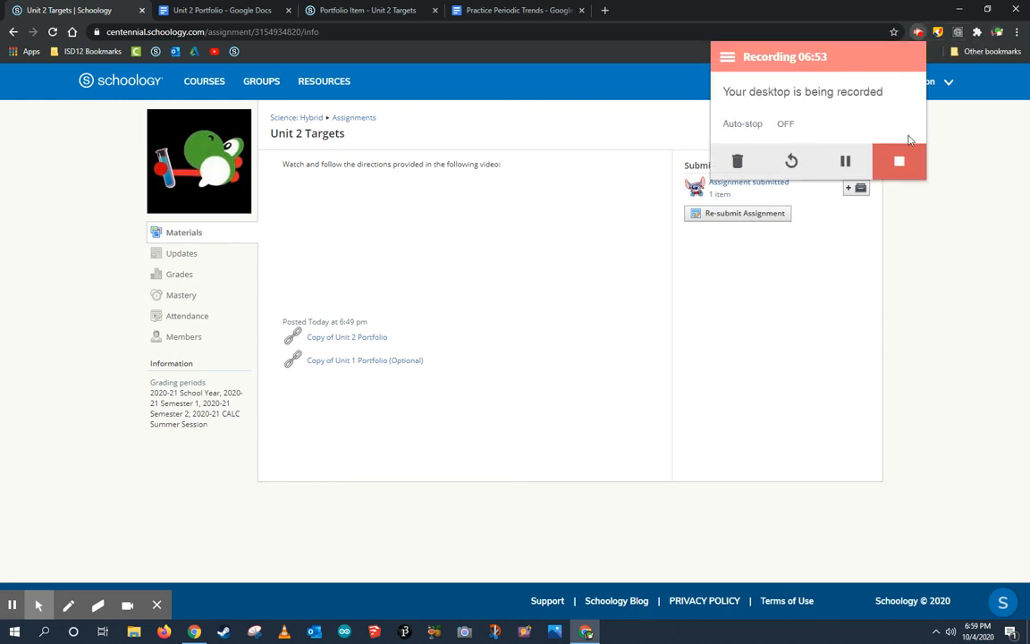